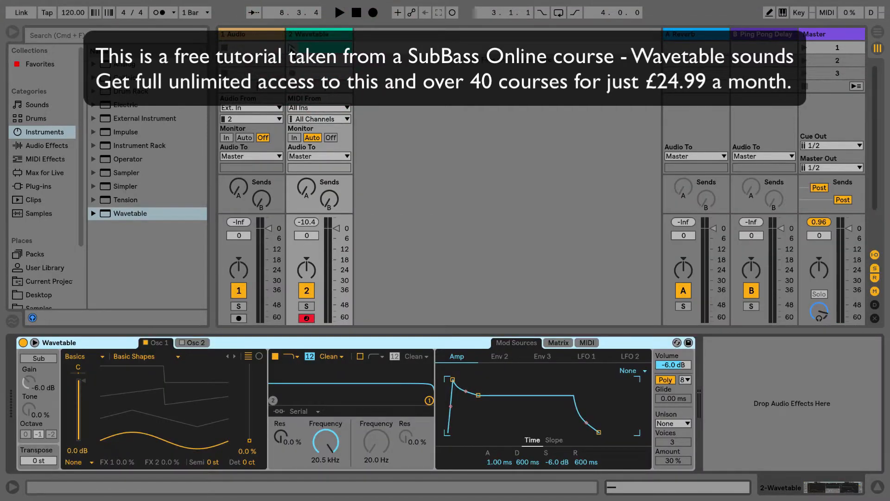
# - Enable Wavetable's Sub oscillator at 0 dB gain, Octave -1, with the clip playing
pyautogui.click(339, 12)
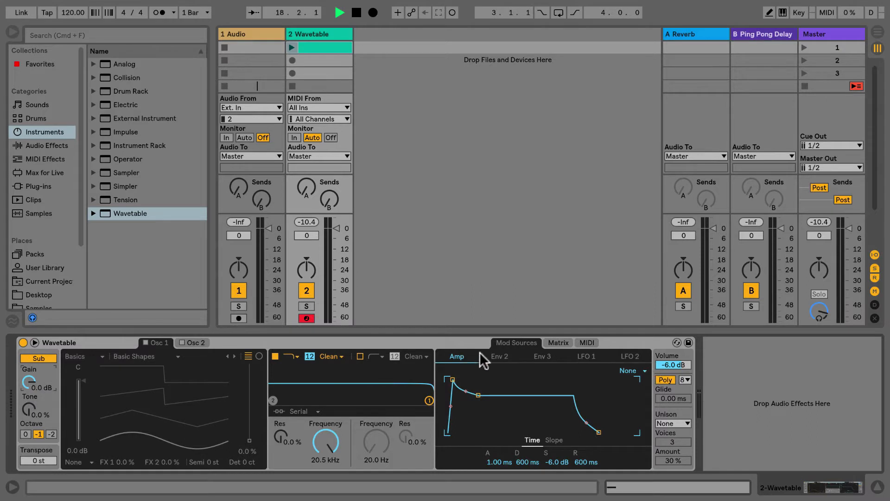
# - Show Env 2 level values: 0% initial, 100% peak, 50% sustain, 0% final
pyautogui.click(499, 356)
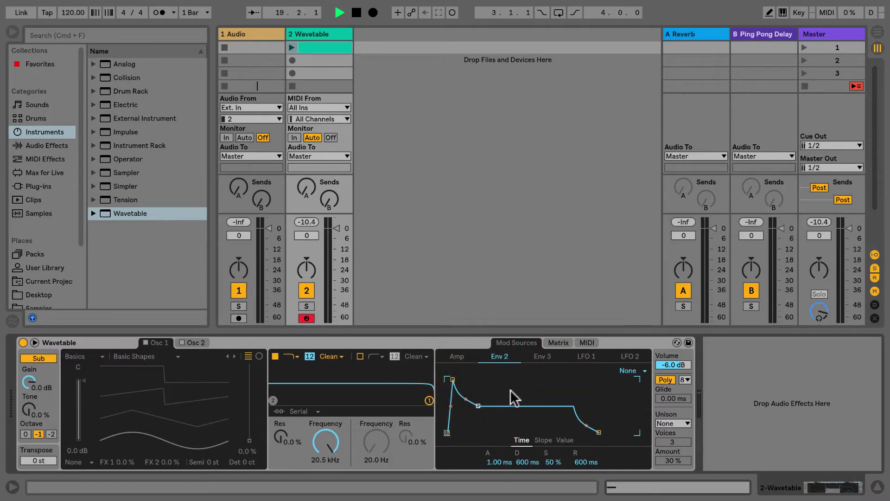
pyautogui.click(557, 342)
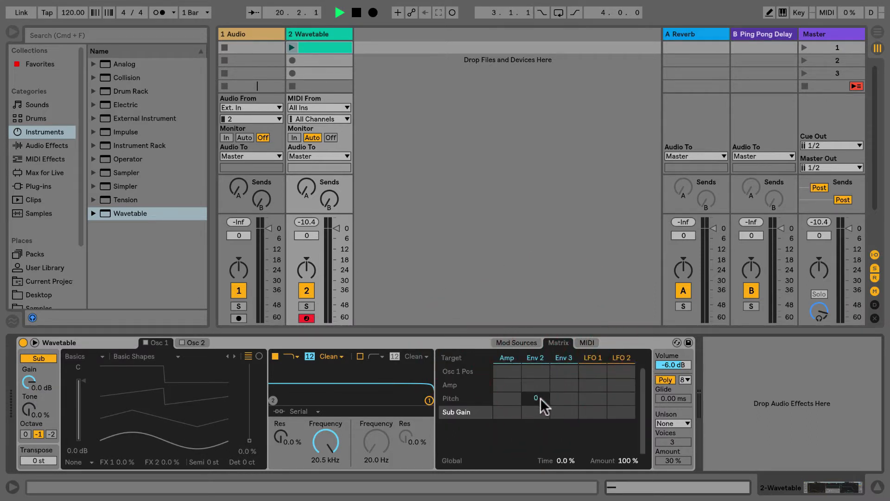
pyautogui.click(515, 342)
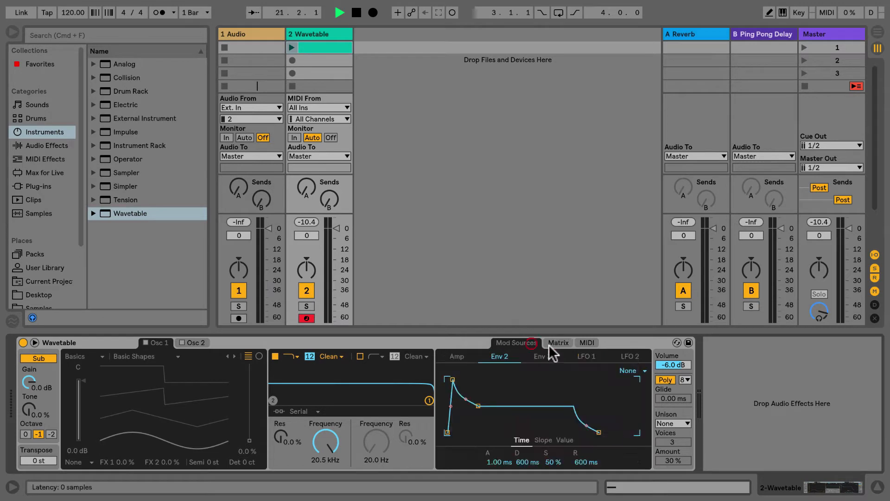
pyautogui.click(557, 342)
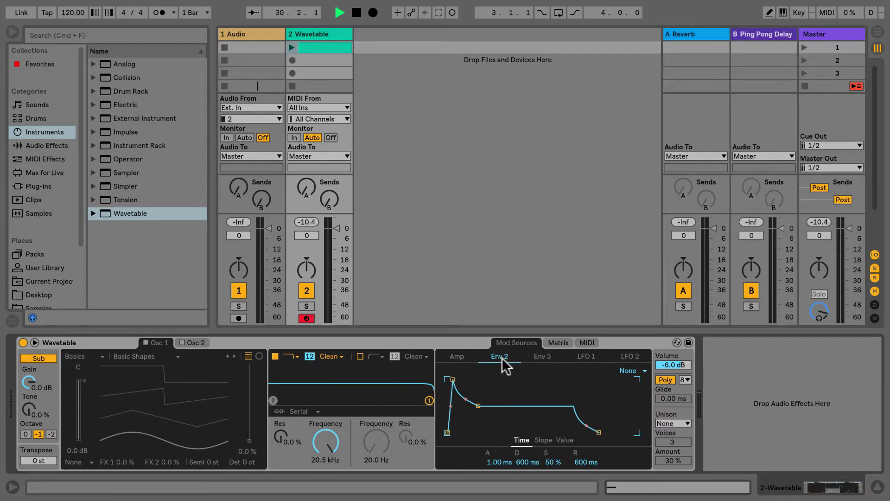
pyautogui.moveTo(568, 447)
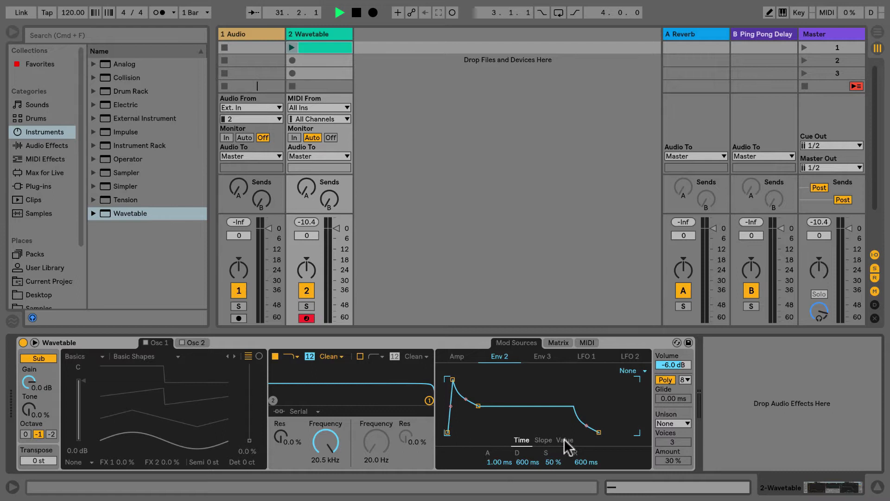
pyautogui.click(564, 440)
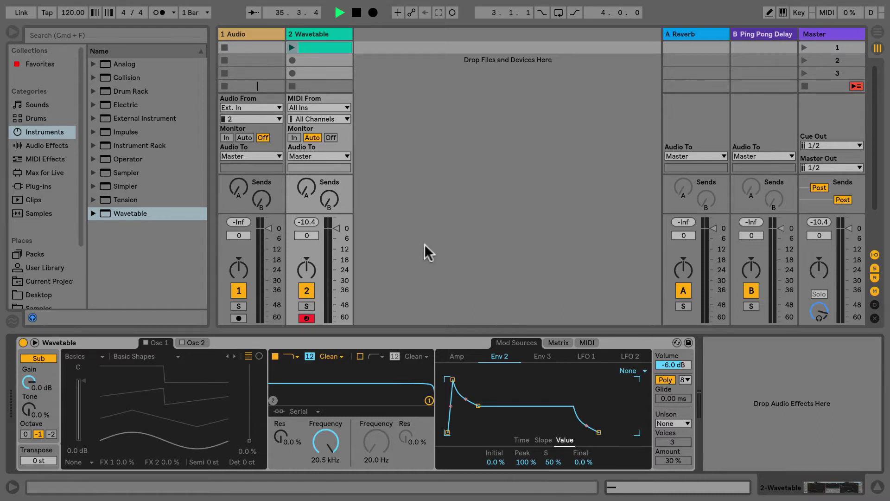
# - Audition the Wavetable clip, then add Spectrum from Audio Effects after Wavetable
pyautogui.click(291, 47)
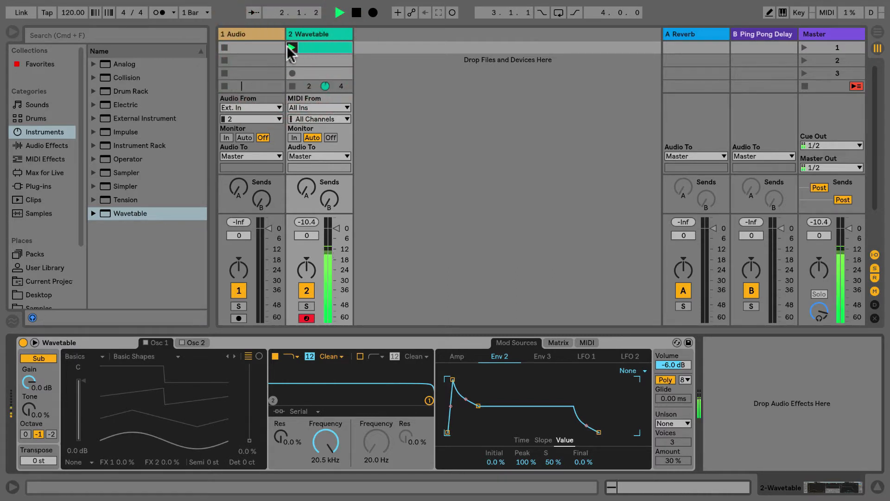
pyautogui.click(354, 12)
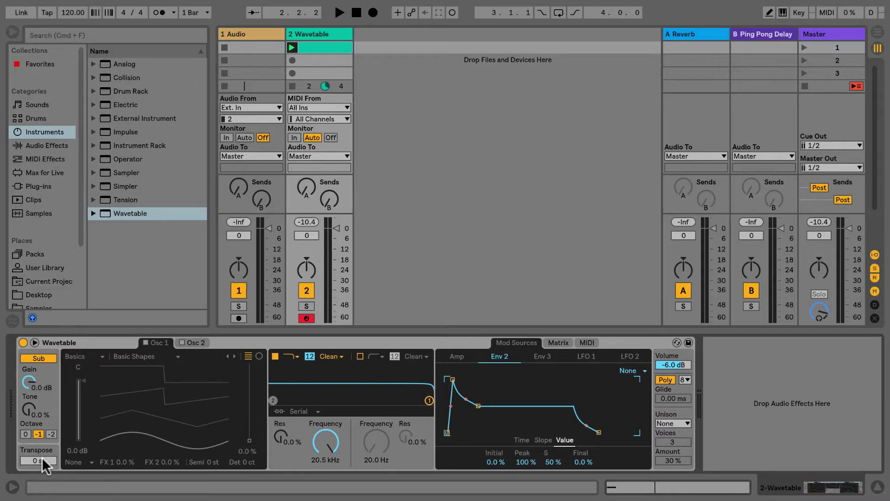
pyautogui.click(43, 145)
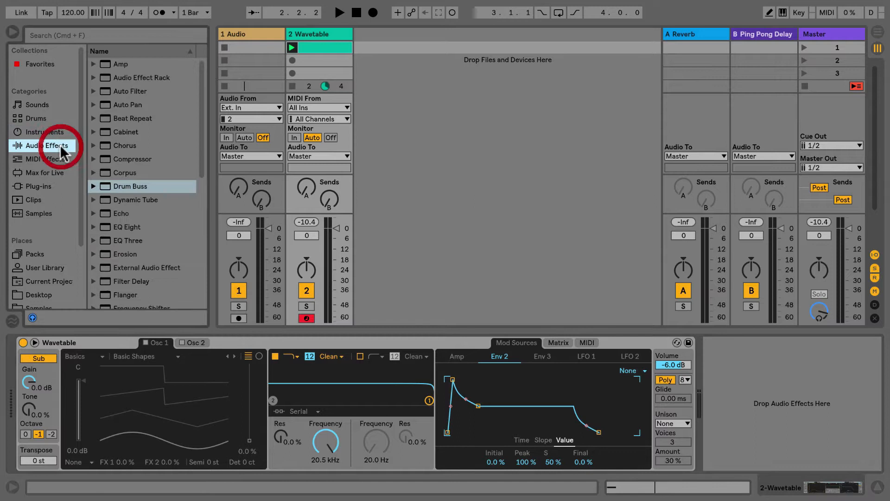
pyautogui.doubleClick(129, 246)
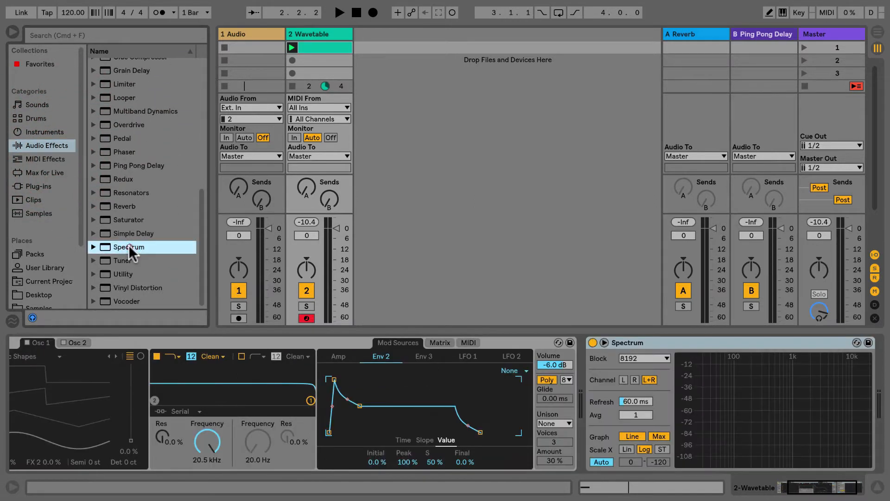
# - Set the Spectrum analyser's block size to 16384
pyautogui.click(644, 358)
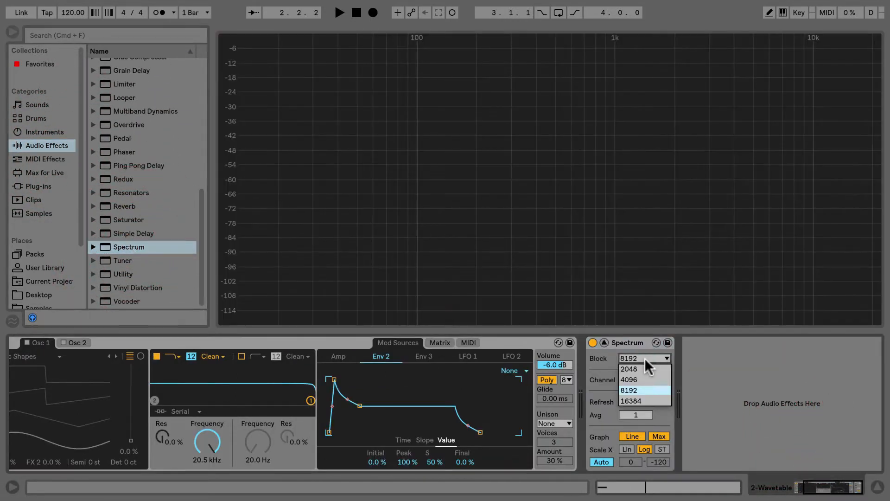
pyautogui.click(630, 401)
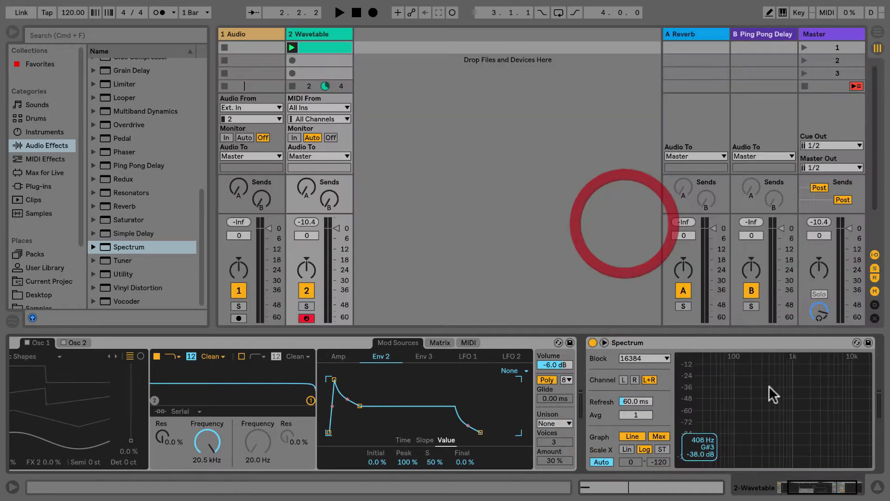
pyautogui.click(644, 357)
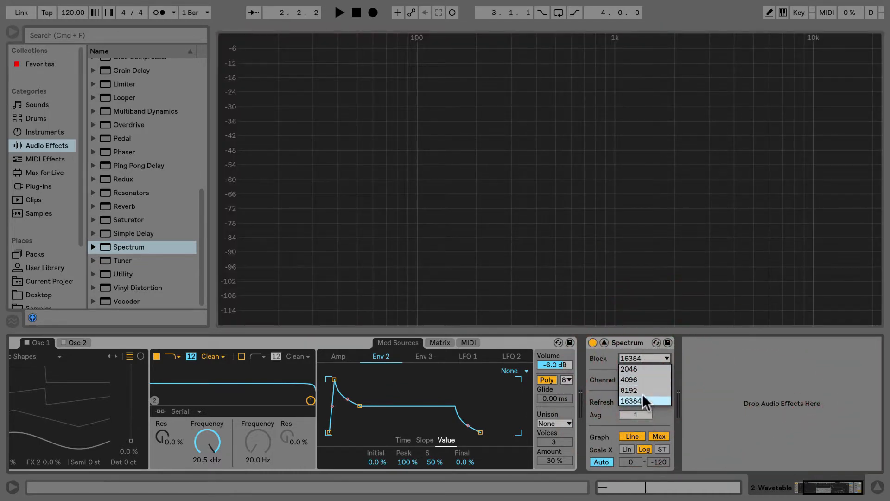
pyautogui.click(629, 400)
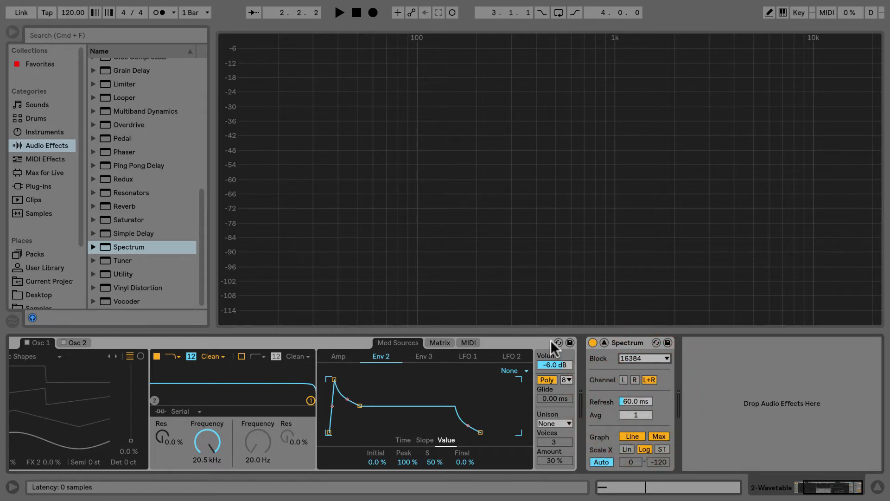
pyautogui.moveTo(465, 176)
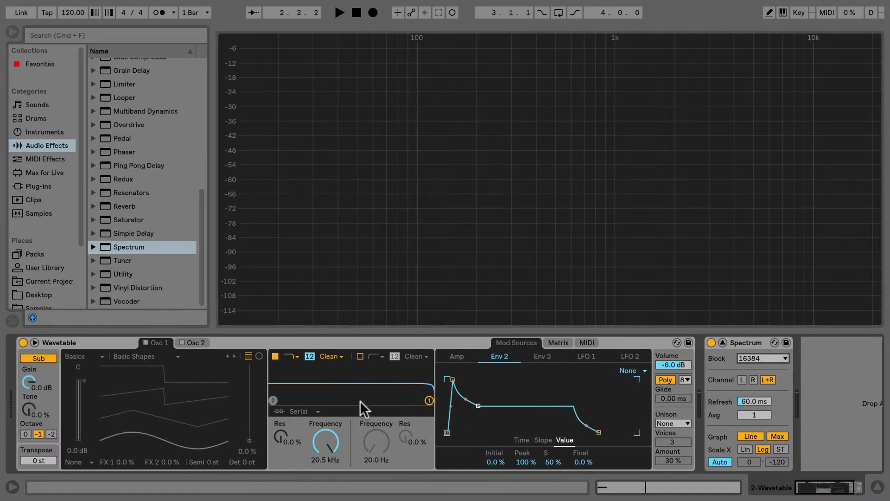
# - Play the clip and transpose Wavetable down to about -20 st
pyautogui.click(339, 12)
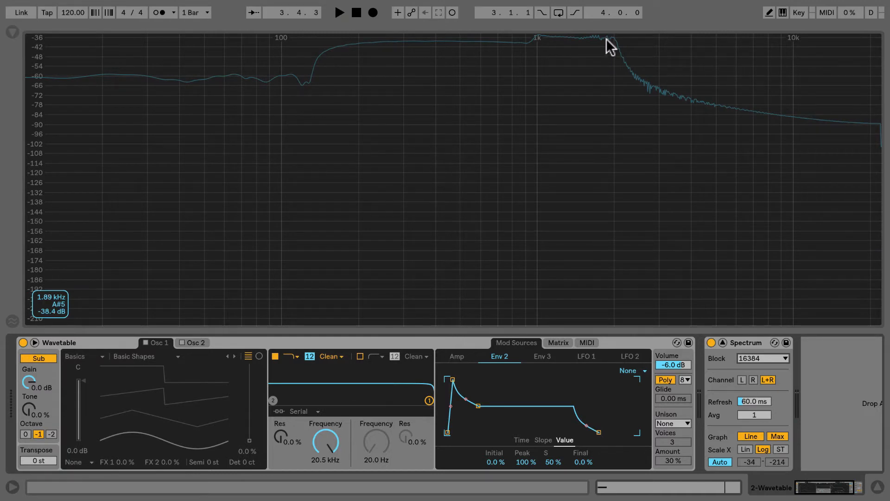
pyautogui.moveTo(324, 56)
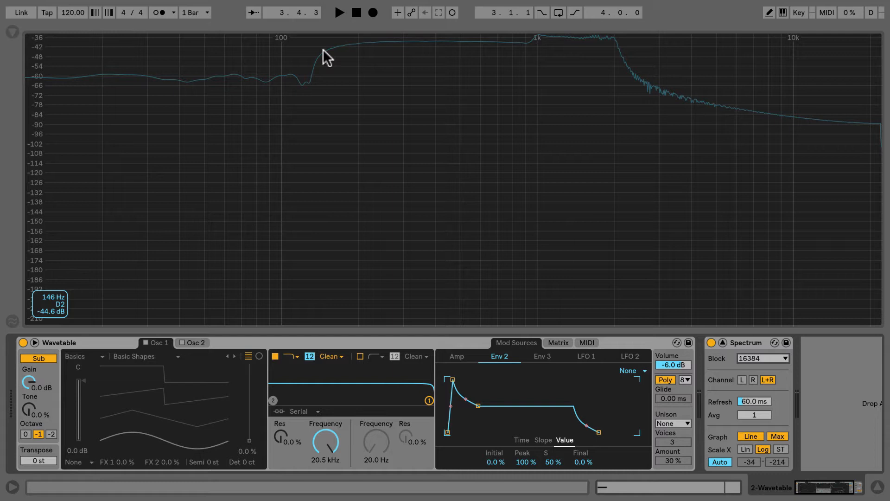
pyautogui.moveTo(306, 64)
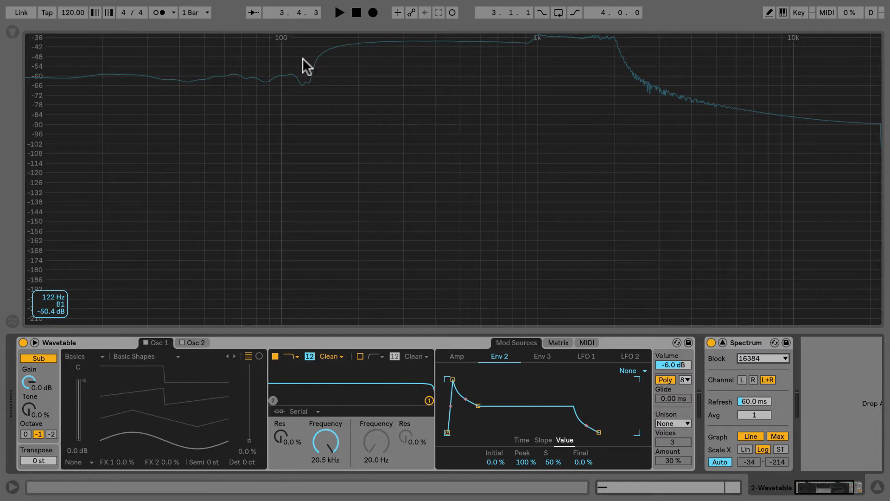
pyautogui.moveTo(231, 330)
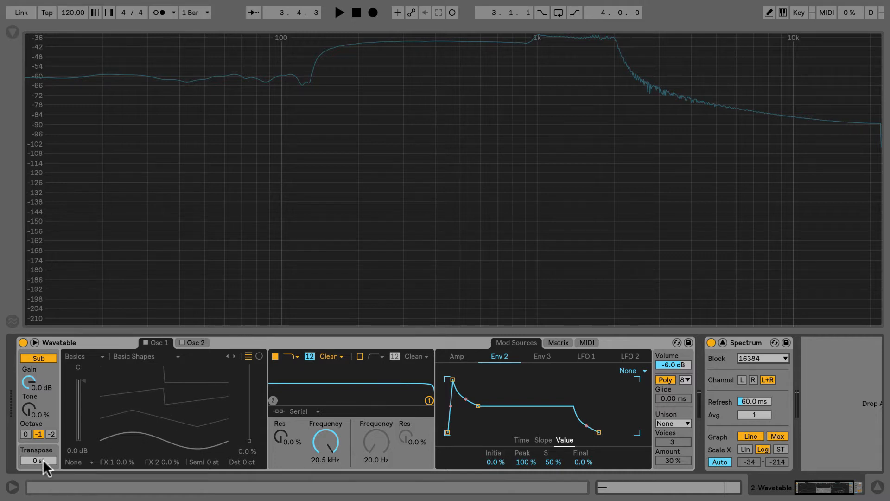
pyautogui.moveTo(363, 94)
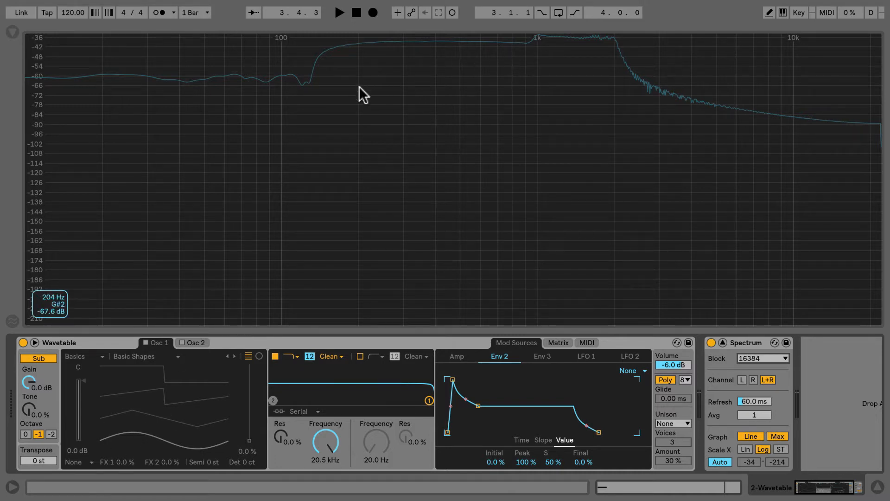
pyautogui.moveTo(274, 85)
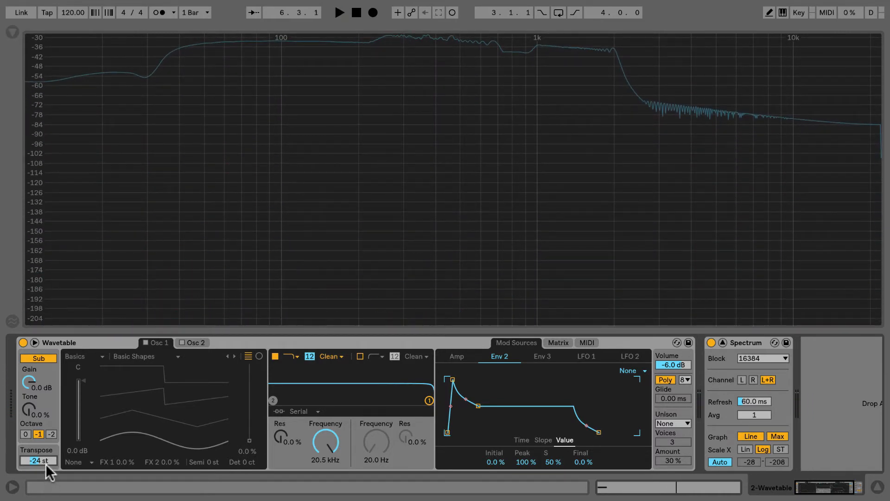
pyautogui.moveTo(190, 60)
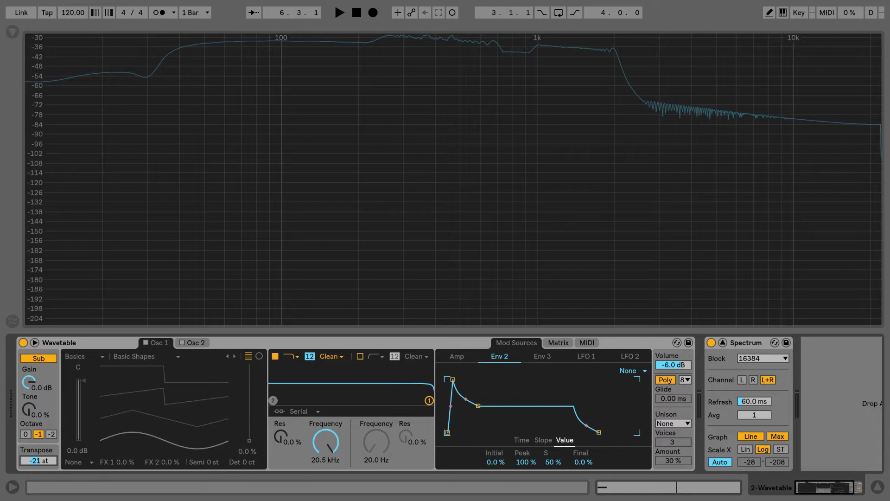
pyautogui.click(340, 12)
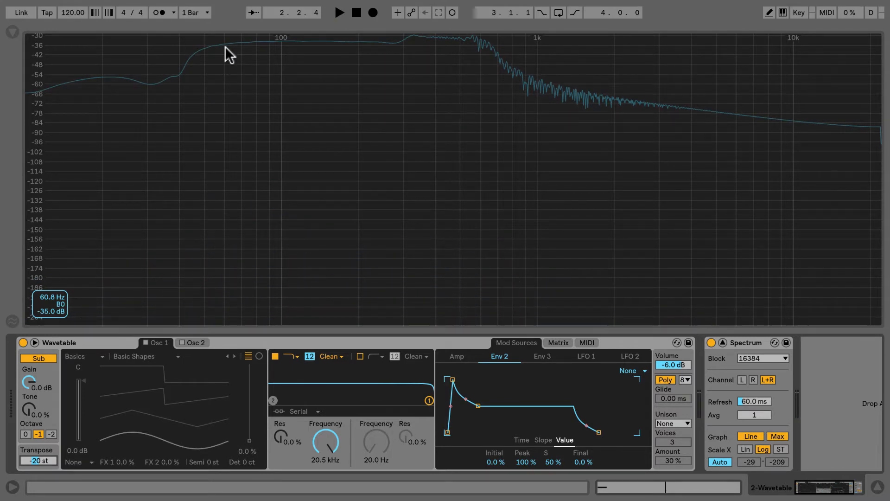
pyautogui.moveTo(419, 210)
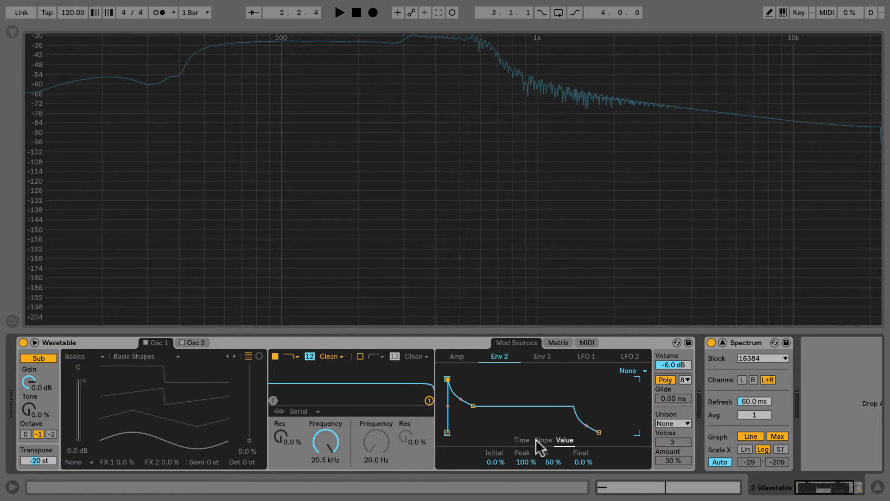
pyautogui.moveTo(392, 51)
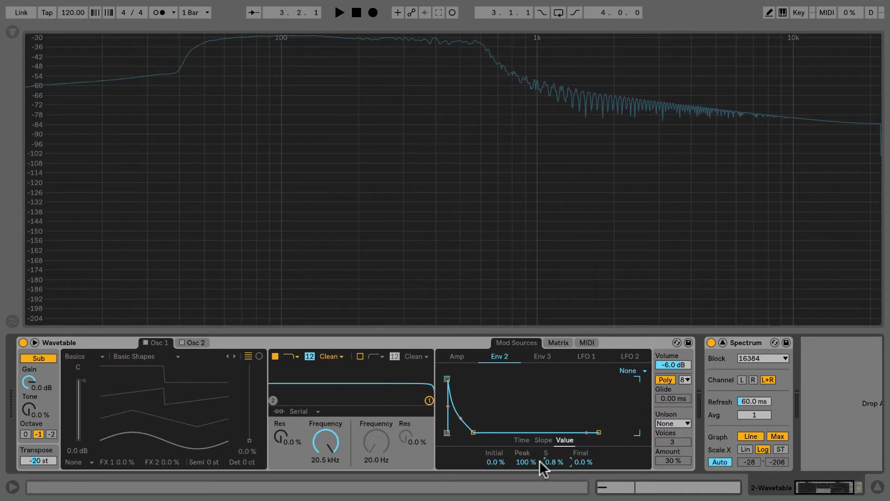
pyautogui.moveTo(530, 470)
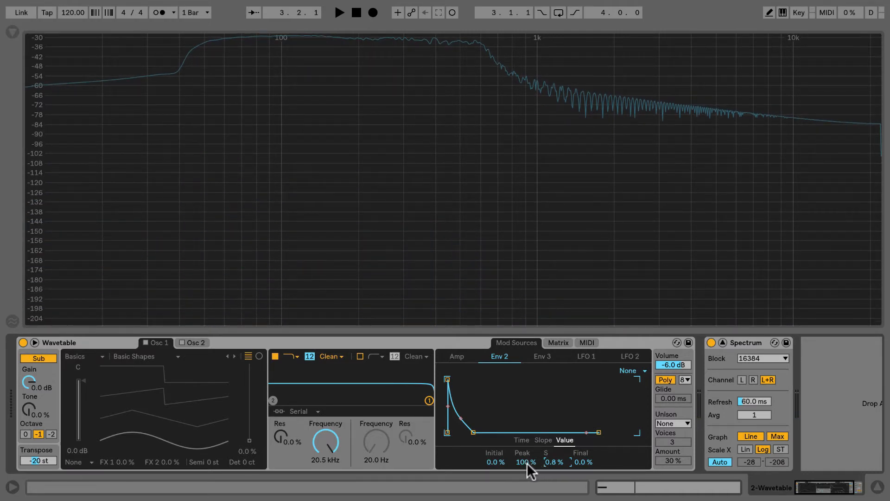
pyautogui.moveTo(482, 98)
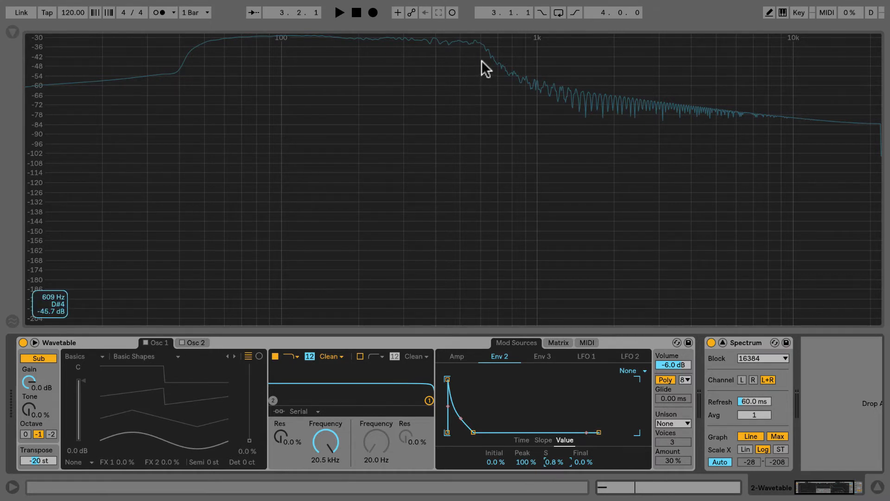
pyautogui.moveTo(528, 463)
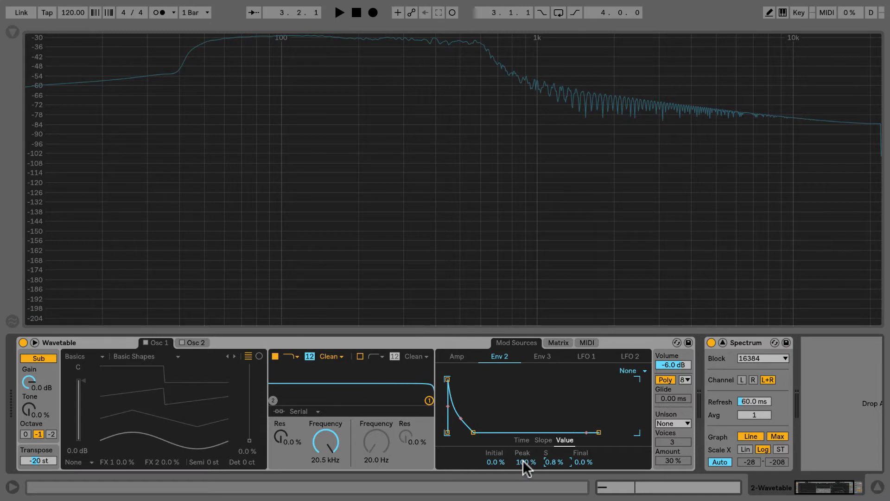
# - In the Env 2 level values view, drag the peak to 59%
pyautogui.click(521, 439)
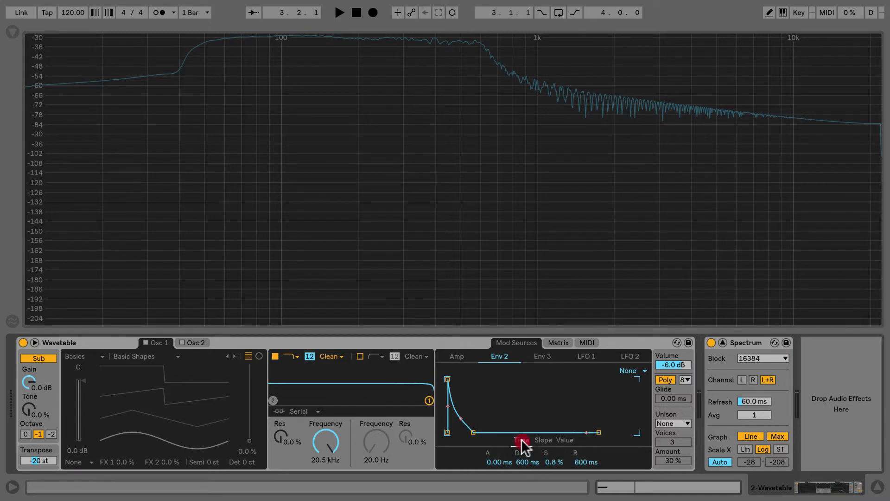
pyautogui.click(564, 439)
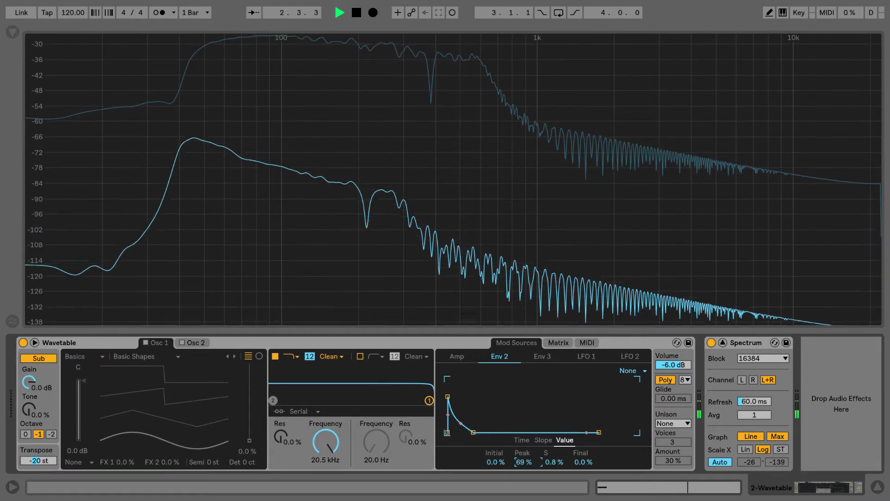
pyautogui.moveTo(447, 397); pyautogui.dragTo(448, 409)
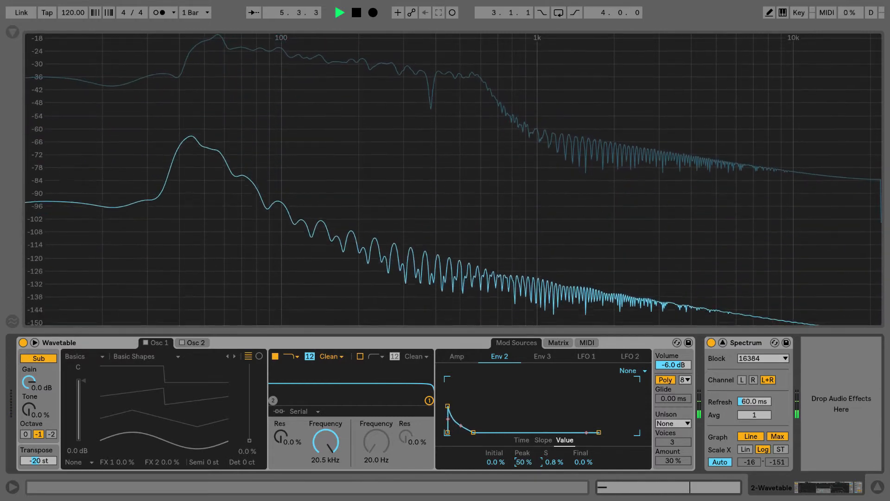
pyautogui.moveTo(448, 409); pyautogui.dragTo(448, 403)
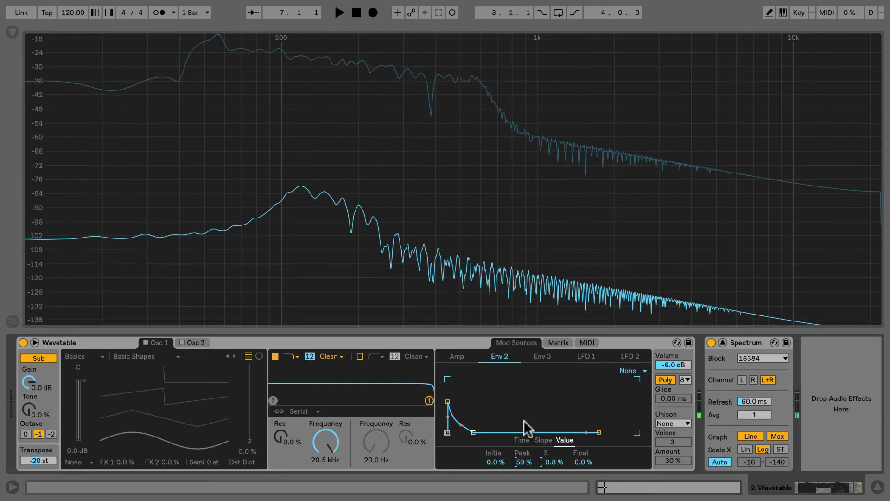
# - Switch Env 2 to Time view, set sustain to 0% and decay to 1.10 s
pyautogui.click(521, 440)
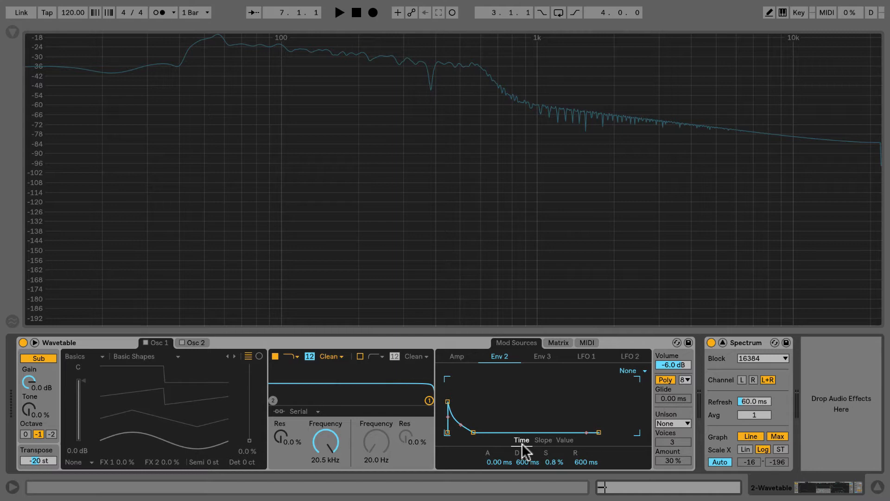
pyautogui.moveTo(522, 465)
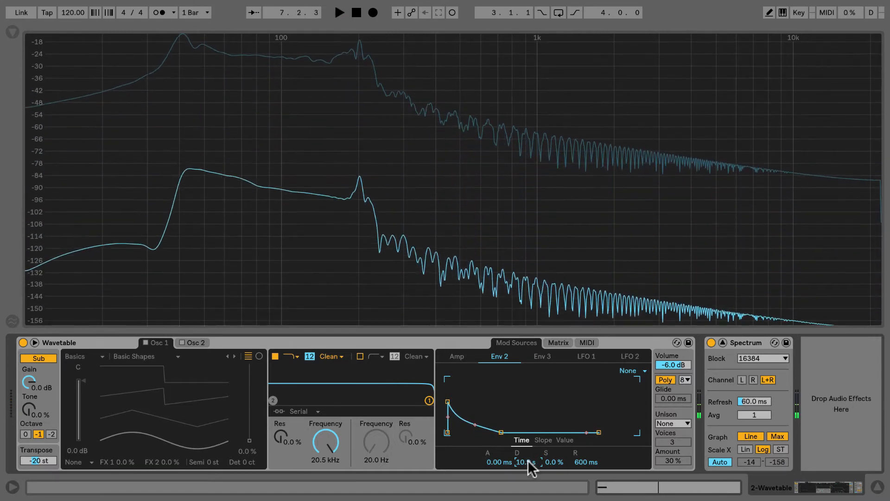
pyautogui.moveTo(520, 461); pyautogui.dragTo(523, 420)
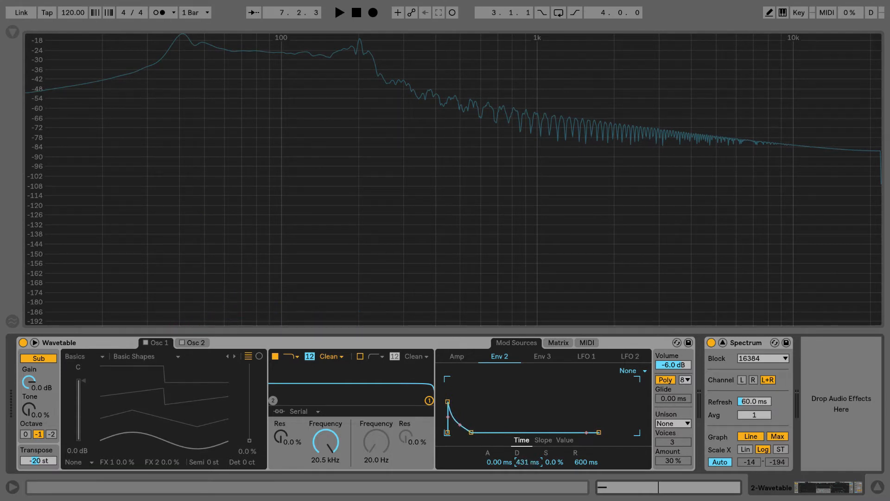
pyautogui.moveTo(460, 433); pyautogui.dragTo(448, 433)
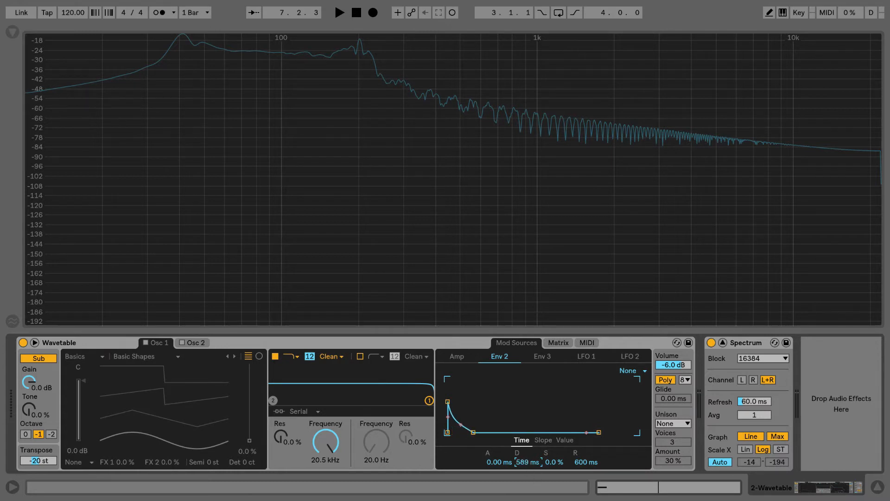
pyautogui.moveTo(525, 462); pyautogui.dragTo(533, 470)
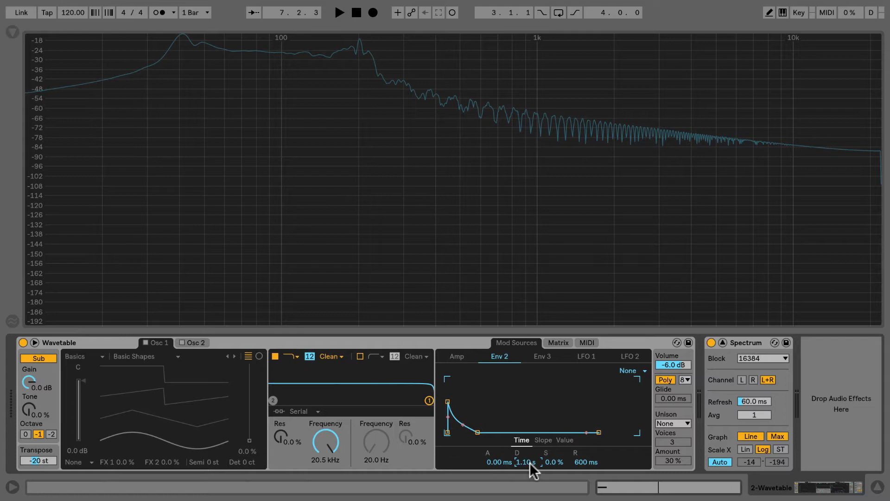
pyautogui.click(339, 12)
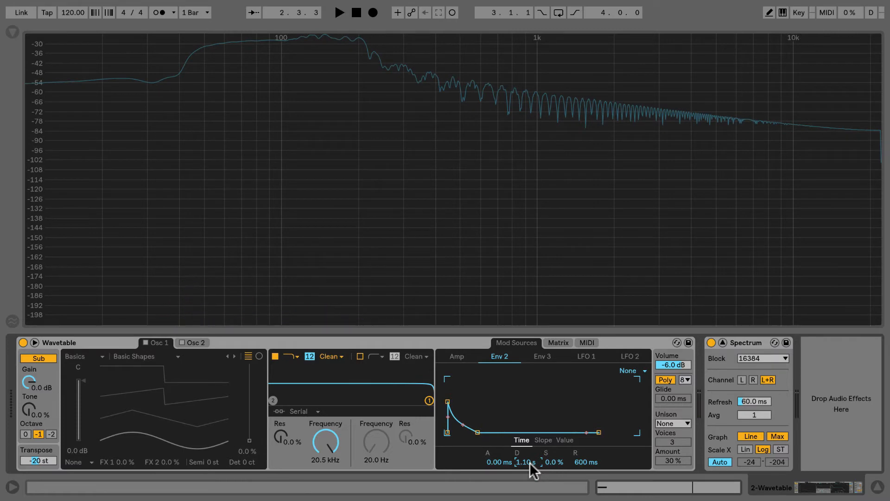
pyautogui.moveTo(520, 448)
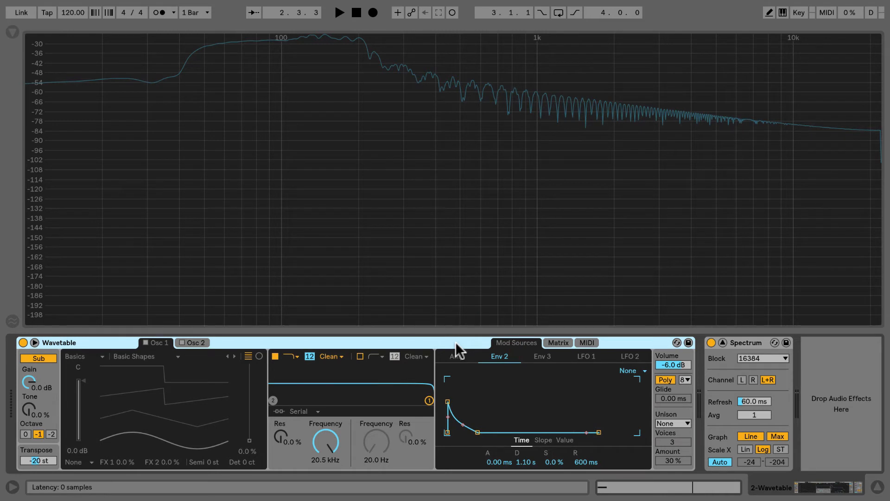
# - Group Wavetable into a rack and map Env 2 Peak to Macro 1 at 57%
pyautogui.rightClick(459, 349)
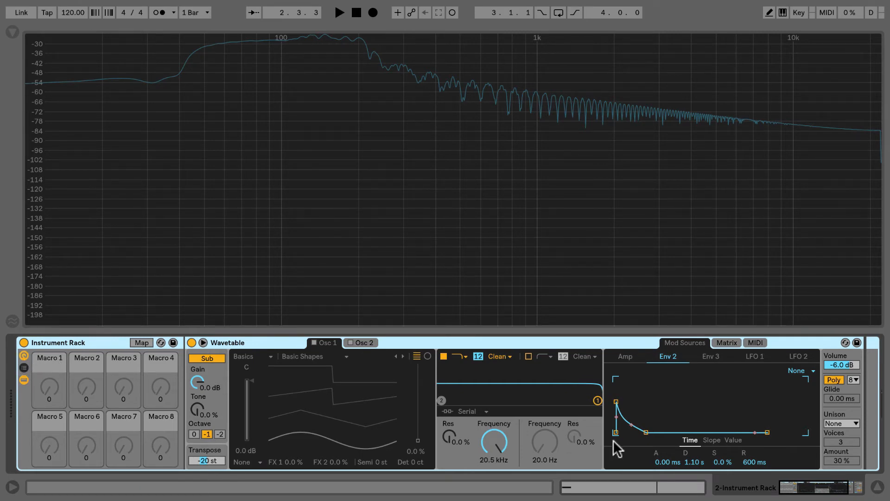
pyautogui.moveTo(743, 447)
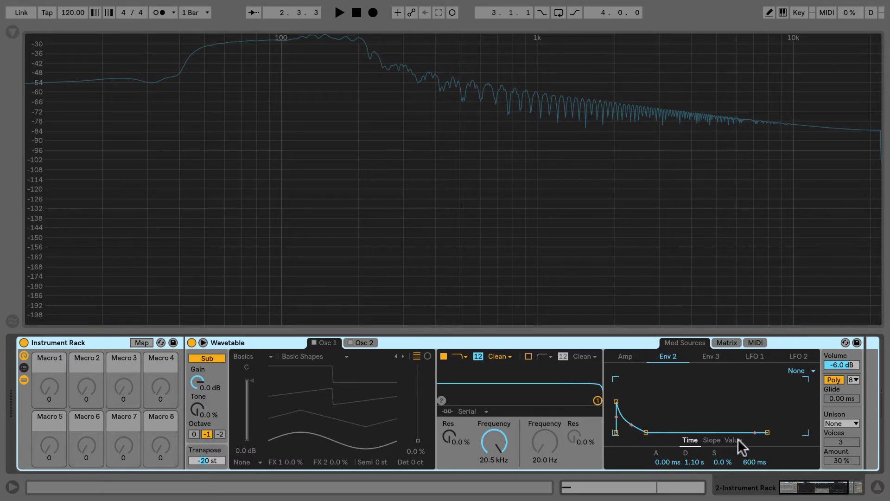
pyautogui.click(733, 439)
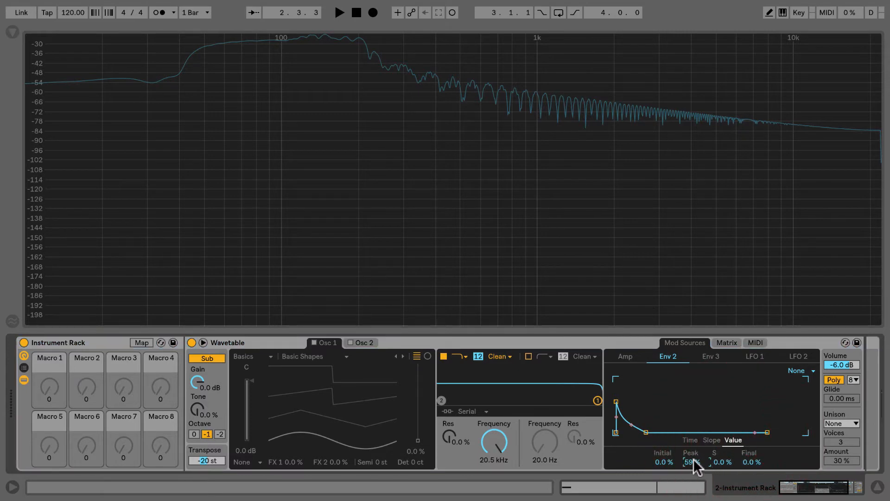
pyautogui.rightClick(691, 462)
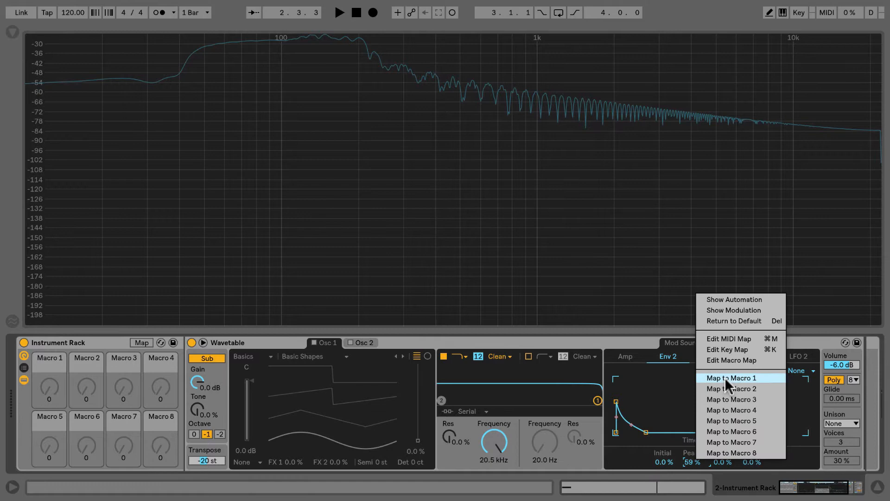
pyautogui.click(731, 377)
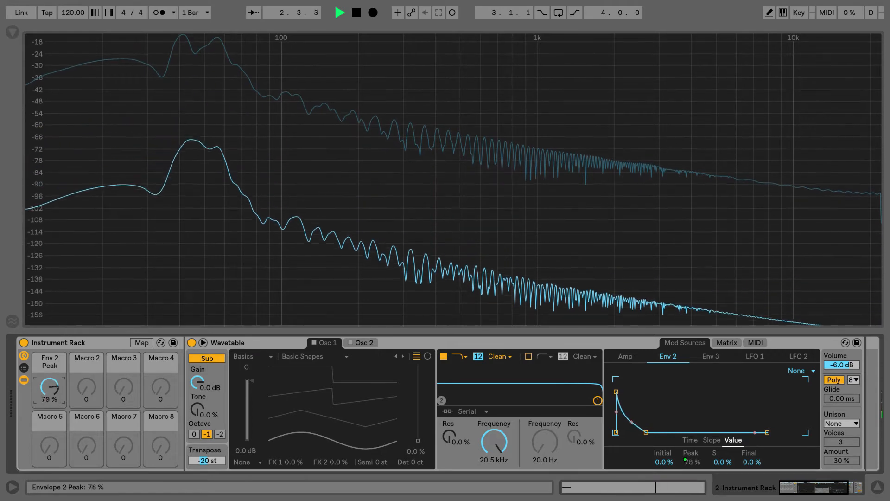
pyautogui.moveTo(49, 389); pyautogui.dragTo(49, 377)
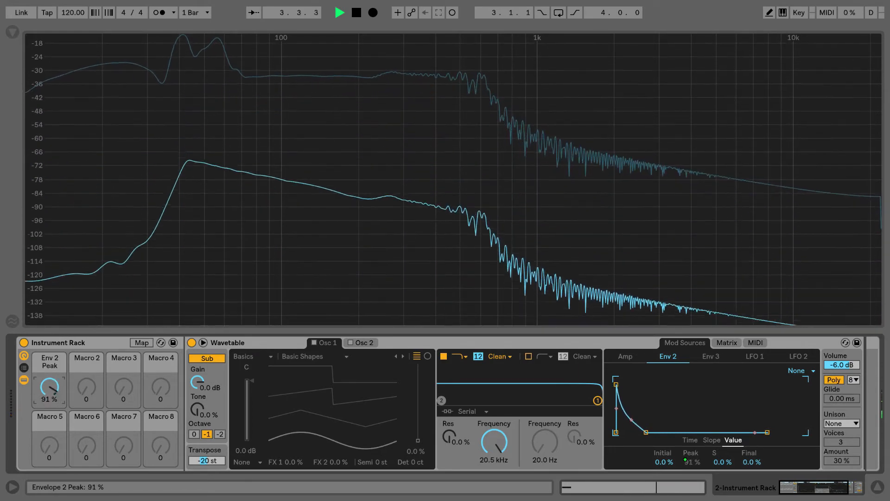
pyautogui.moveTo(49, 387); pyautogui.dragTo(49, 397)
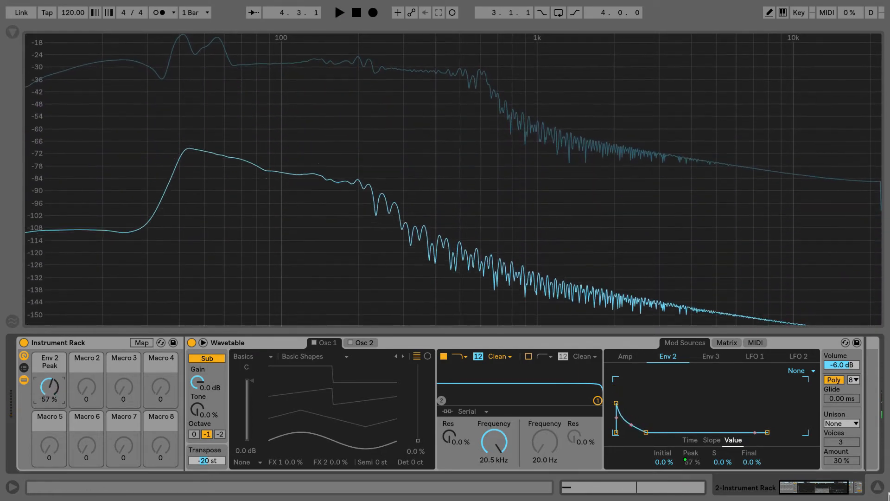
# - Map Env 2 Decay to Macro 2 and push that macro to 20 s
pyautogui.rightClick(690, 462)
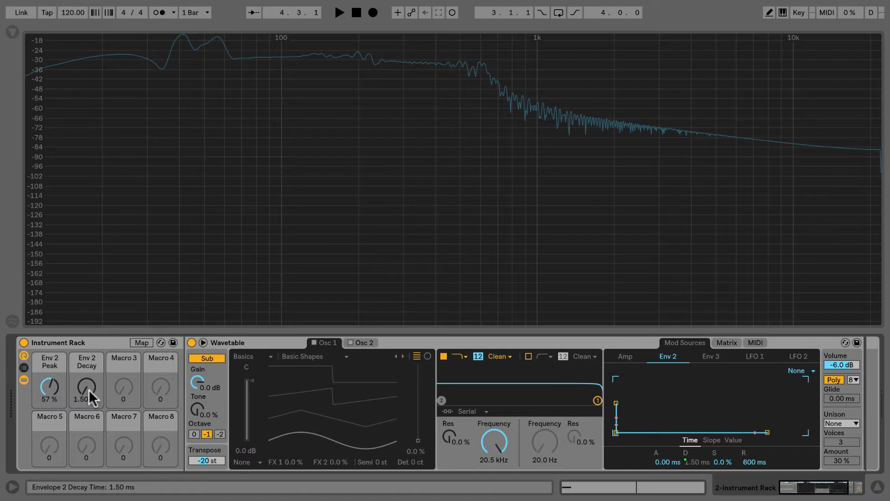
pyautogui.click(338, 12)
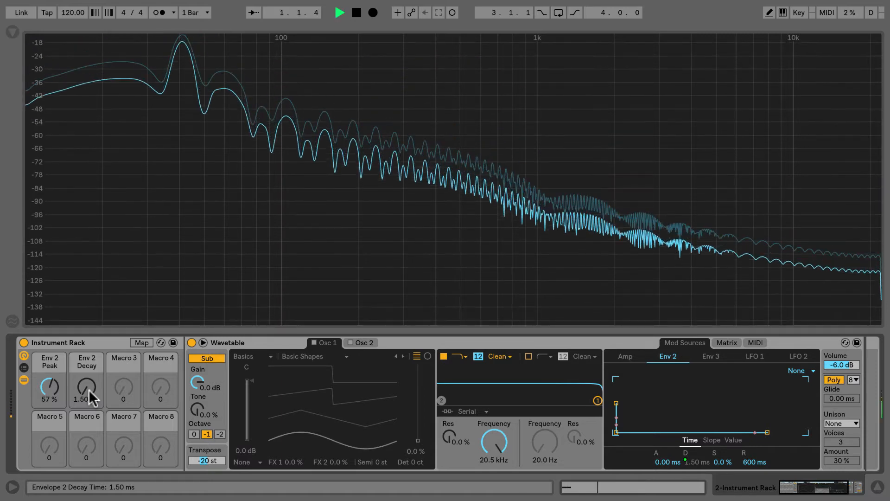
pyautogui.moveTo(86, 389); pyautogui.dragTo(89, 374)
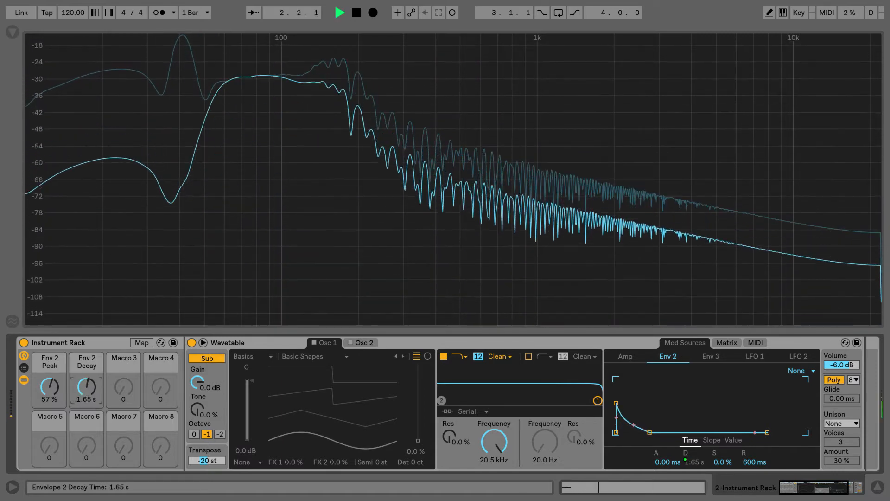
pyautogui.moveTo(86, 389); pyautogui.dragTo(91, 395)
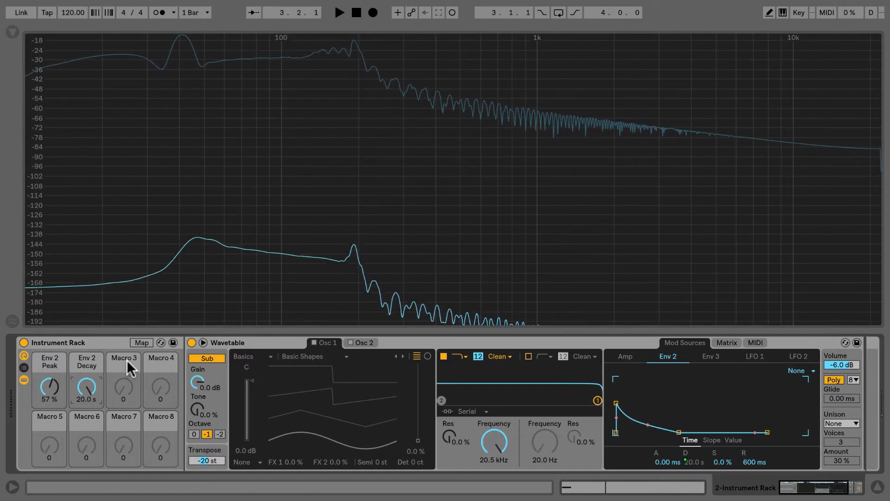
# - Review macro mappings, exit Map mode, and set the decay macro to 210 ms
pyautogui.click(141, 343)
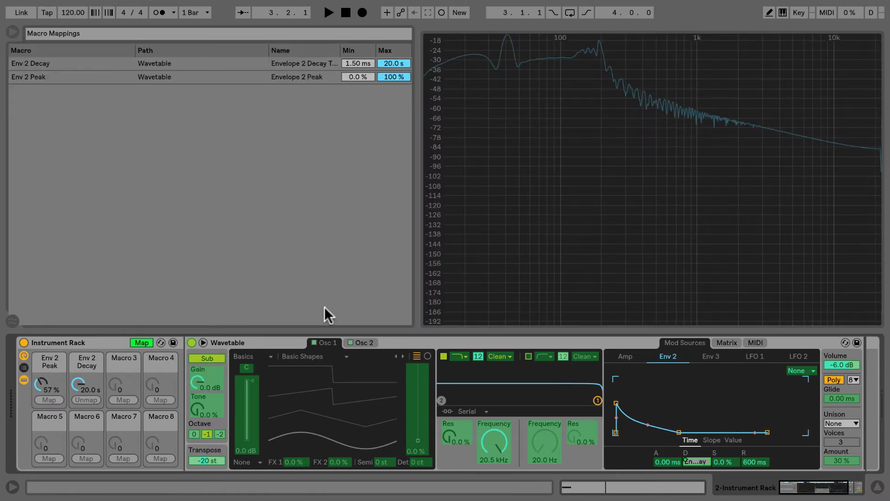
pyautogui.click(328, 12)
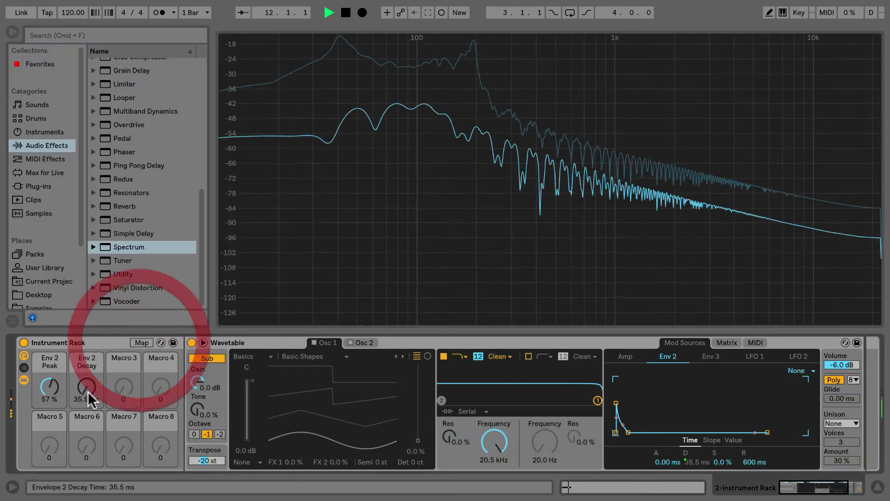
pyautogui.moveTo(86, 390); pyautogui.dragTo(86, 364)
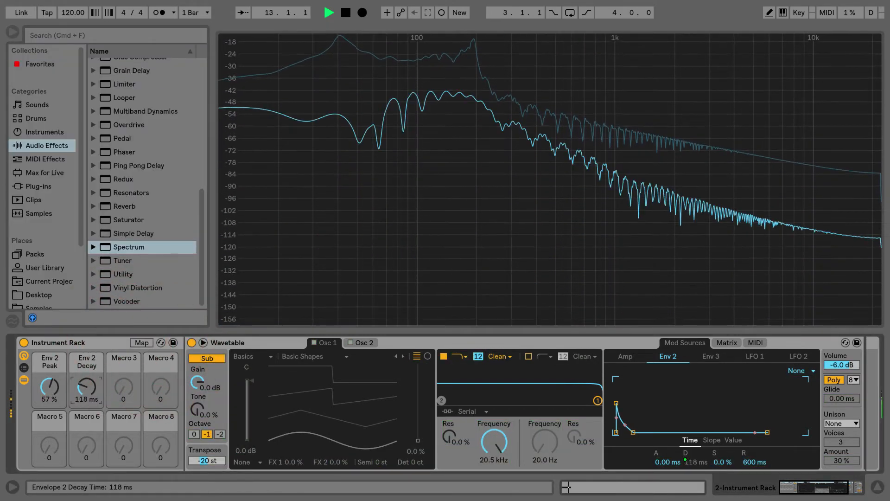
pyautogui.moveTo(86, 391); pyautogui.dragTo(86, 374)
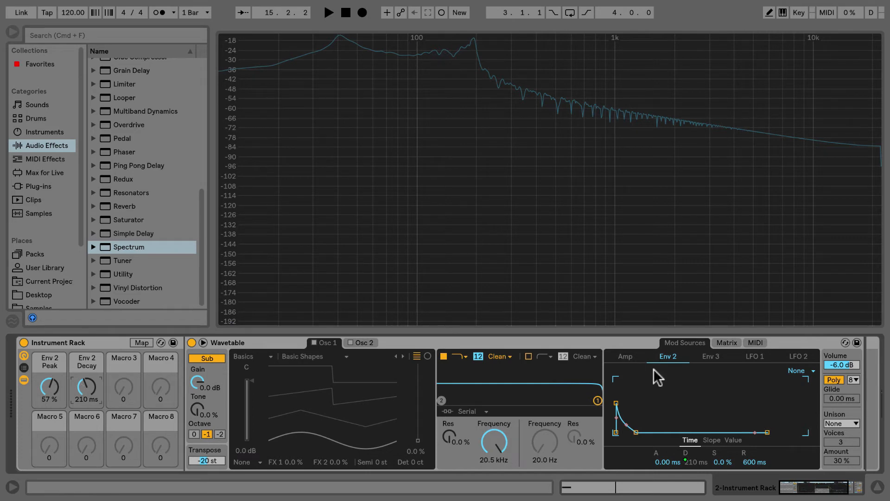
# - Drop the Amp envelope sustain to -inf dB and shorten its decay
pyautogui.click(624, 356)
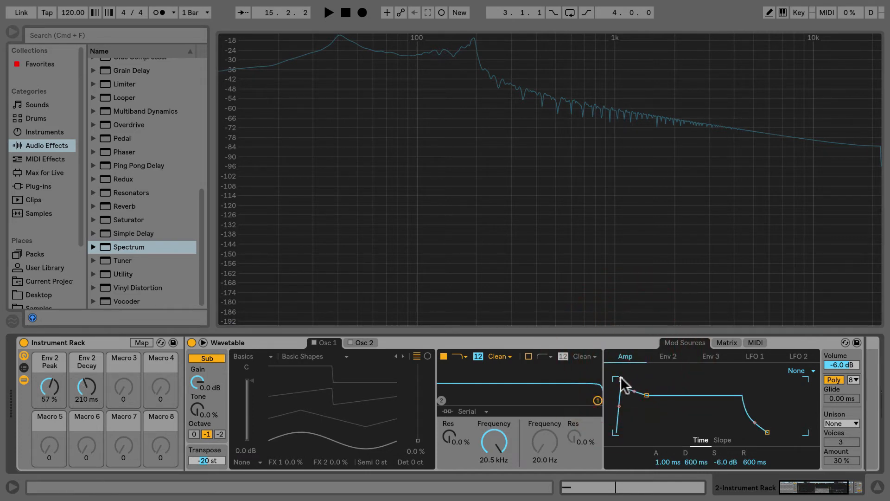
pyautogui.moveTo(647, 394); pyautogui.dragTo(615, 379)
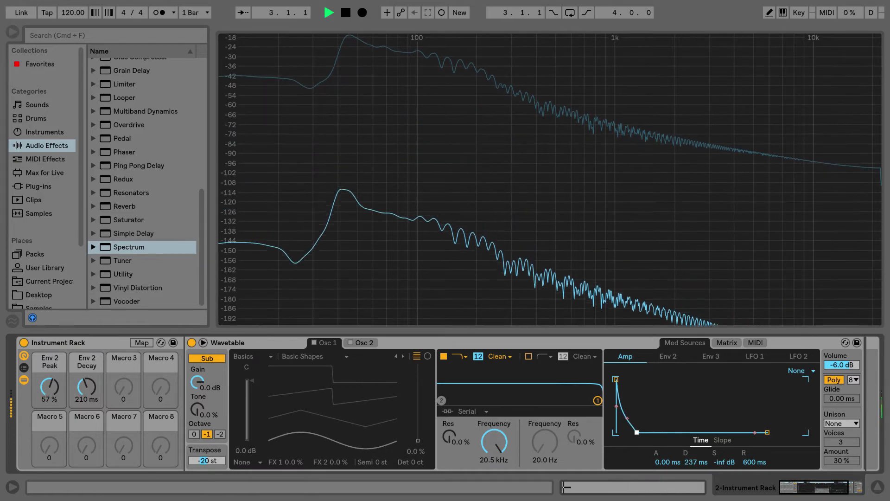
pyautogui.moveTo(637, 432); pyautogui.dragTo(643, 432)
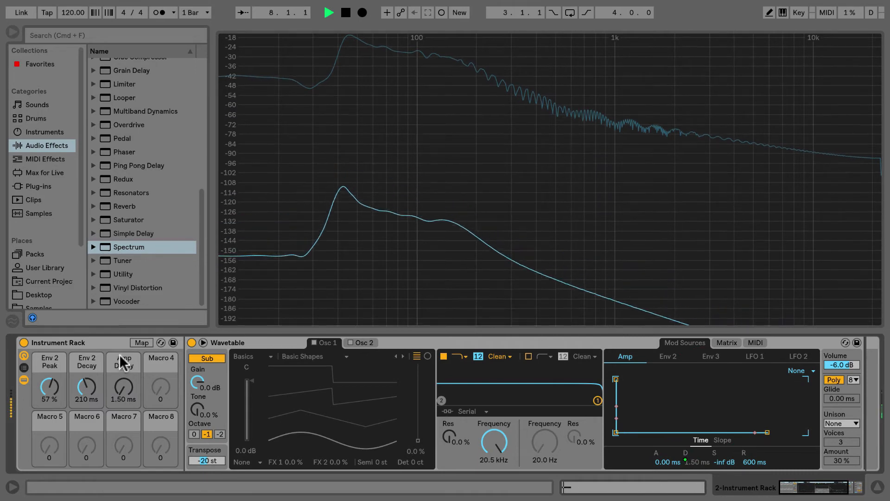
# - Map Amp Decay to Macro 3 and settle that macro around 540 ms
pyautogui.click(141, 342)
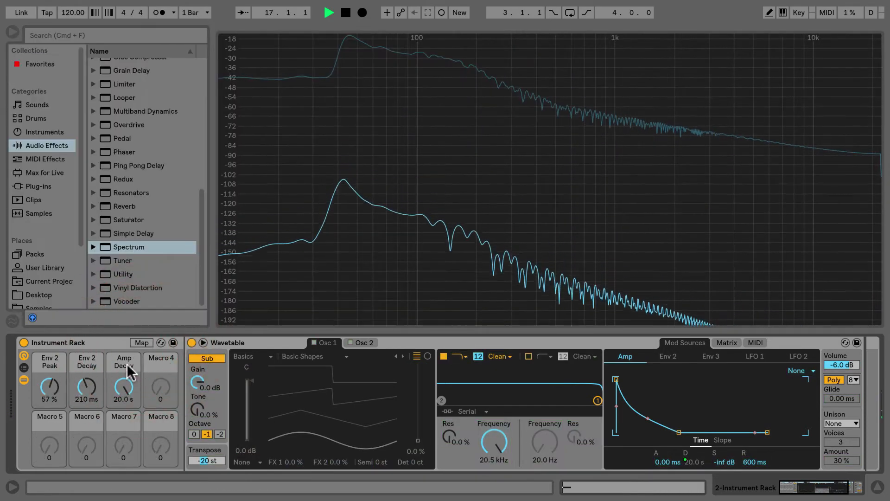
pyautogui.moveTo(123, 386); pyautogui.dragTo(123, 397)
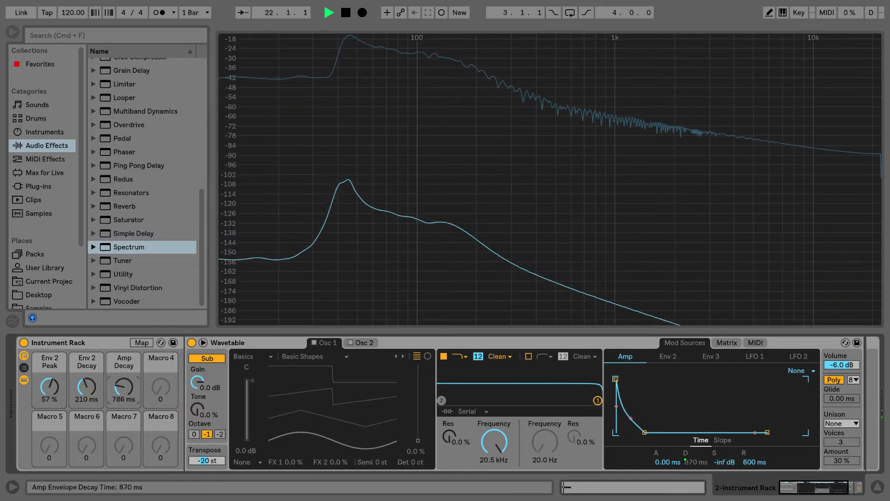
pyautogui.moveTo(122, 389); pyautogui.dragTo(122, 415)
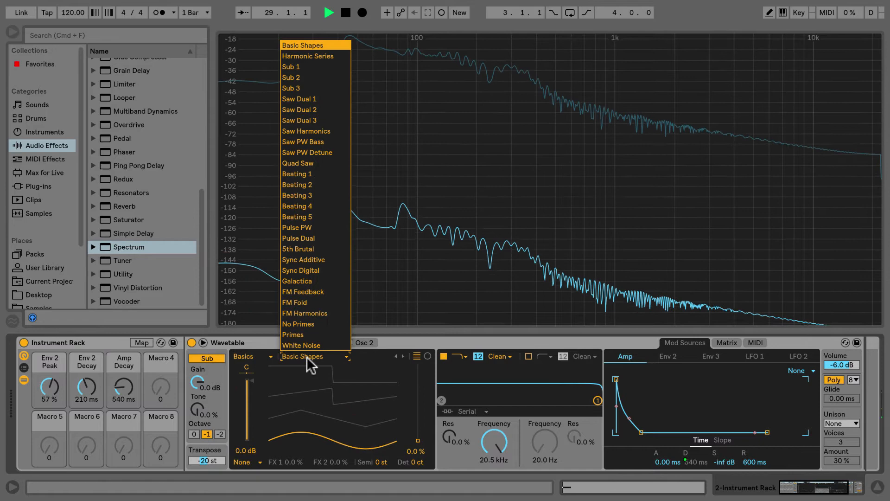
# - Load Osc 1 with the Noise category's Junk 2 wavetable and open the modulation matrix
pyautogui.click(245, 359)
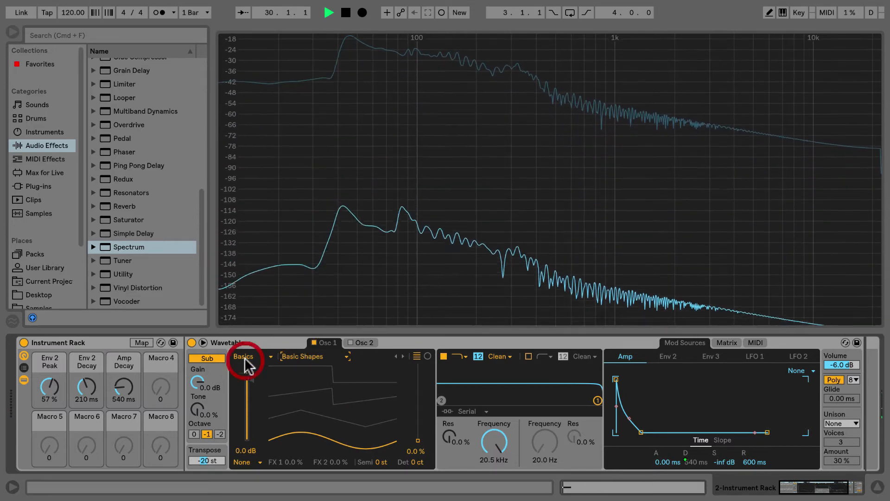
pyautogui.click(243, 355)
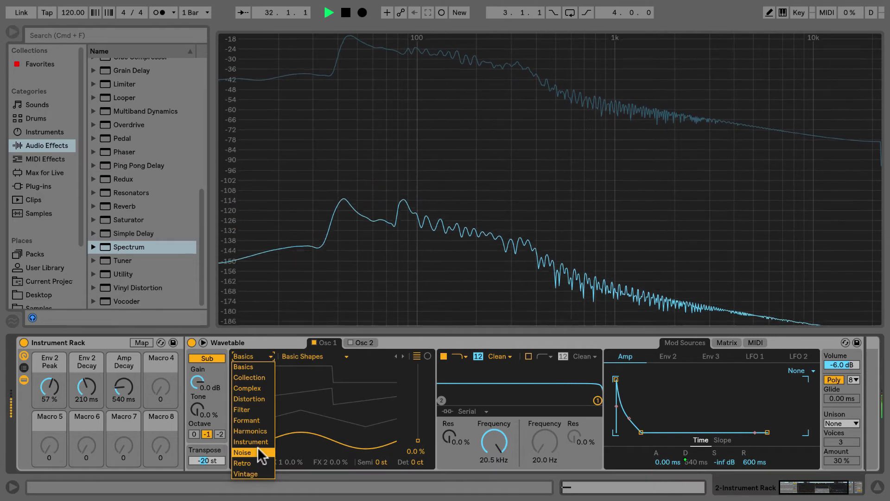
pyautogui.click(242, 452)
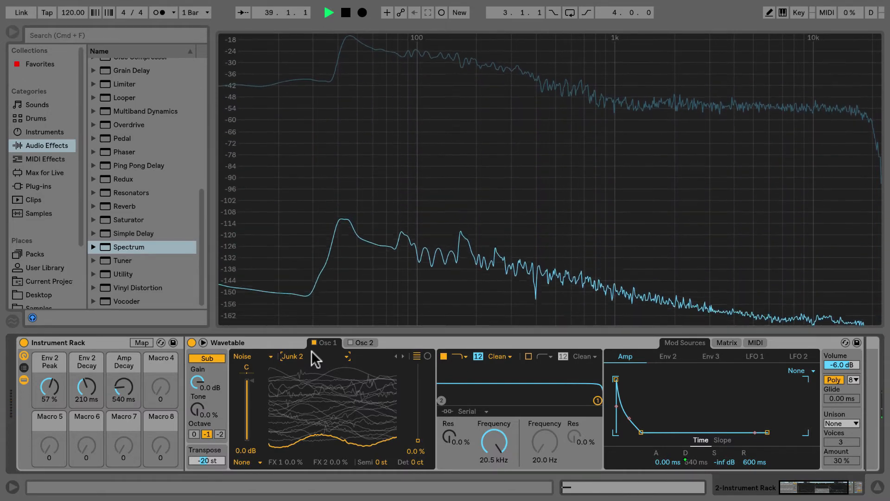
pyautogui.click(328, 12)
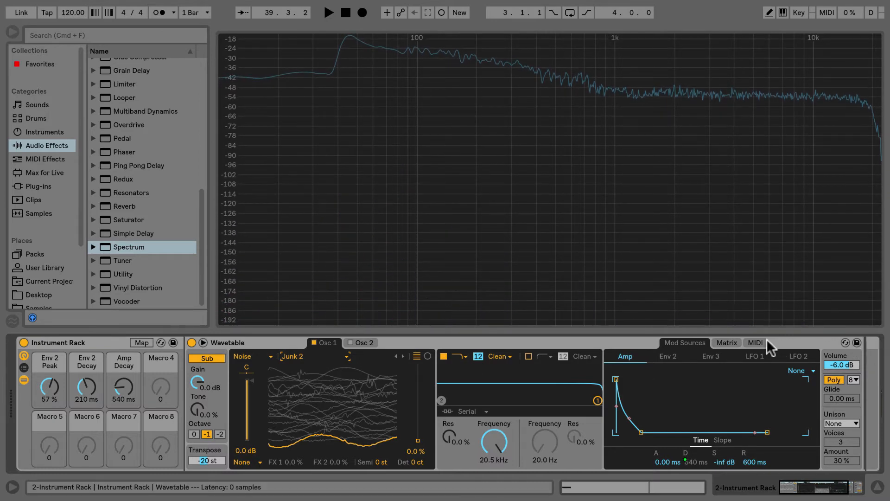
pyautogui.click(725, 342)
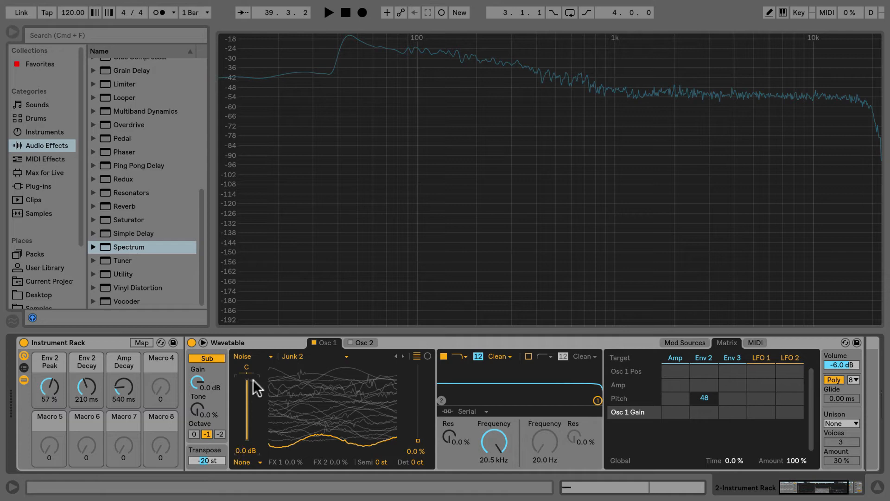
# - Route Envelope 3 at 100 to Osc 1 Gain and shorten its decay to about 11 ms
pyautogui.click(733, 398)
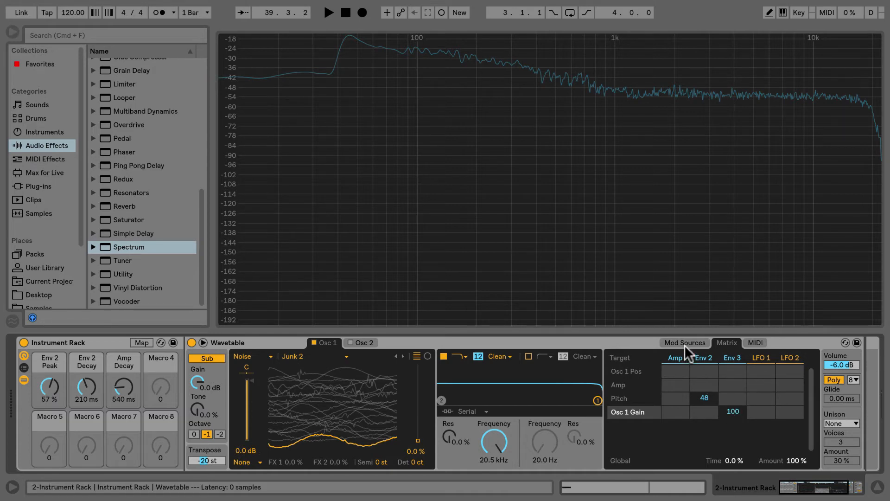
pyautogui.click(684, 342)
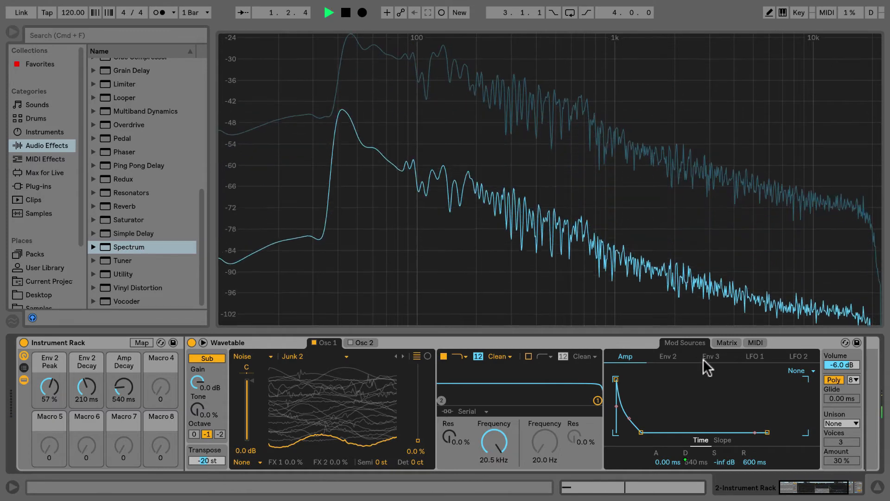
pyautogui.click(711, 356)
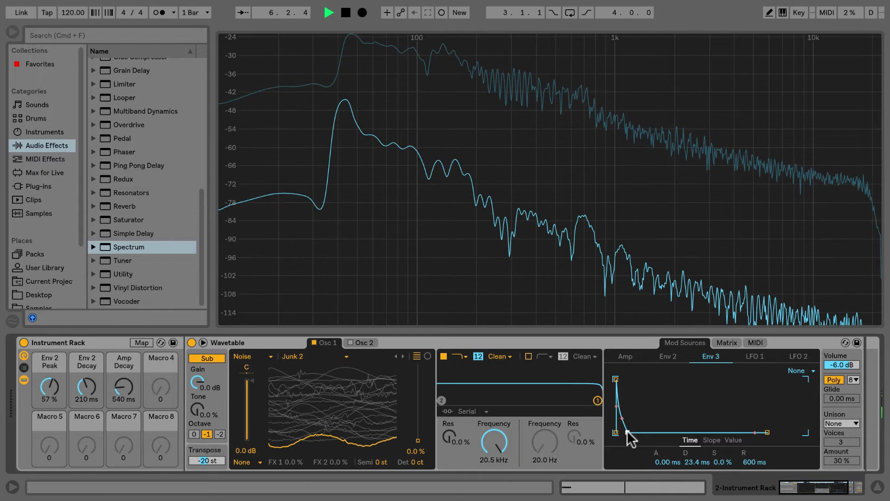
pyautogui.moveTo(622, 417); pyautogui.dragTo(630, 431)
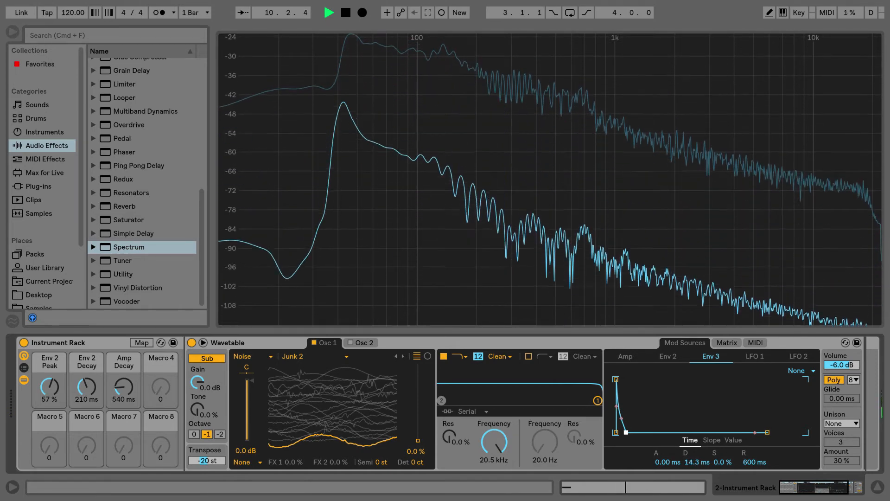
pyautogui.moveTo(633, 425); pyautogui.dragTo(625, 434)
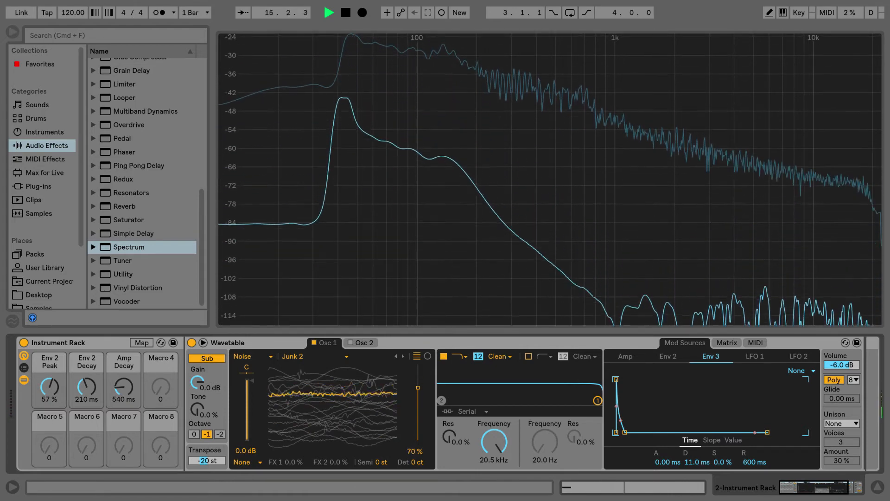
# - Audition Modulated Kodiak, Helicopter and Vinyl Dirt Constant noise tables, and tweak the Env 3 decay
pyautogui.click(291, 356)
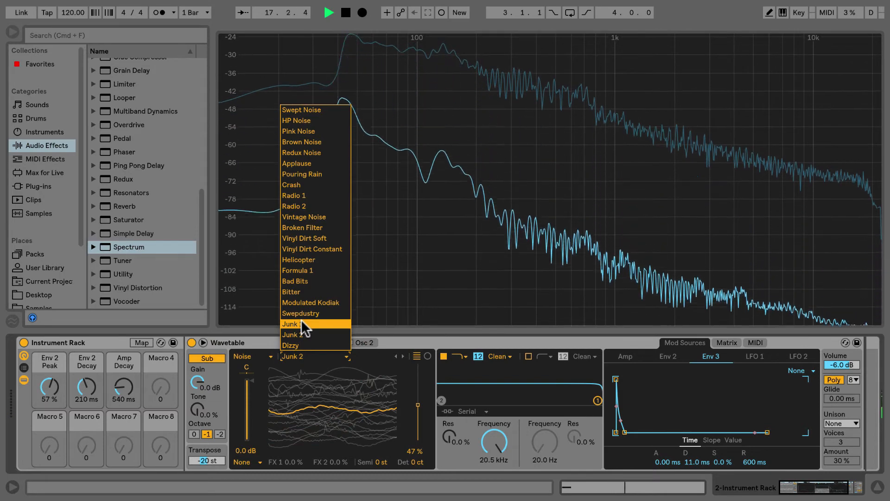
pyautogui.click(290, 324)
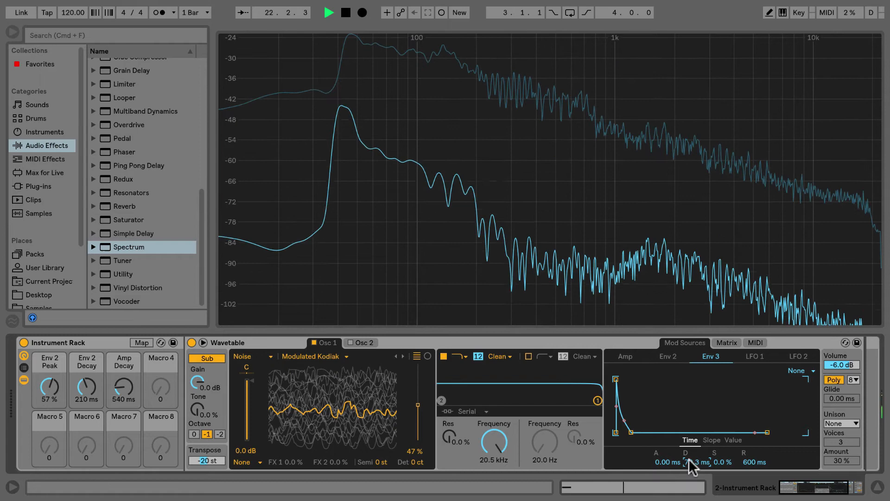
pyautogui.moveTo(698, 462); pyautogui.dragTo(697, 448)
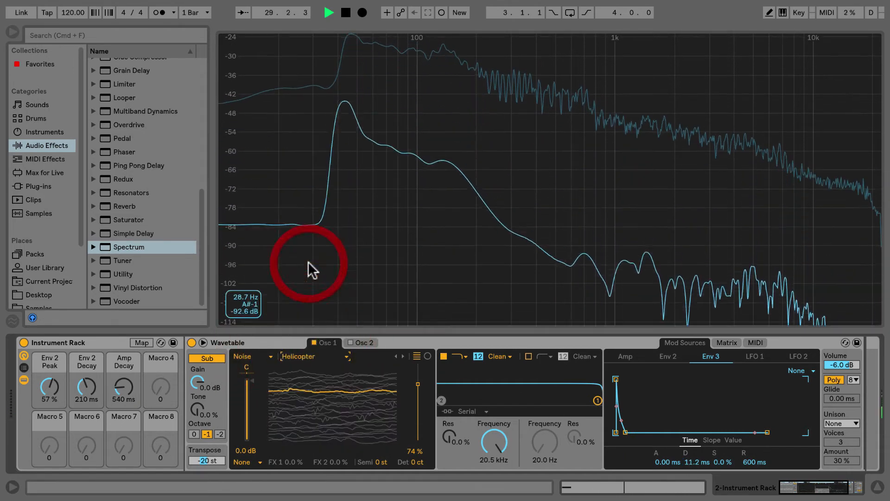
pyautogui.click(312, 356)
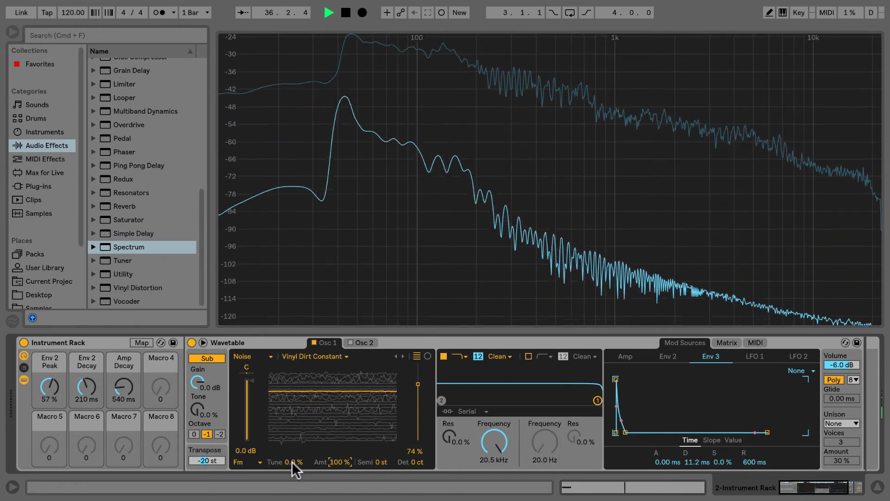
# - Drag the noise oscillator's FM tune down to -56%
pyautogui.moveTo(293, 462); pyautogui.dragTo(294, 471)
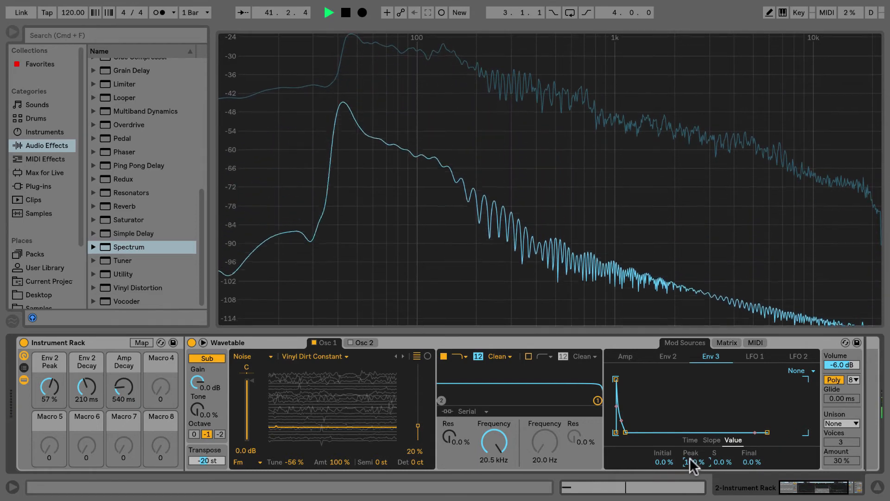
# - Map Envelope 3's peak to the Click macro and set it to 65%
pyautogui.rightClick(693, 462)
pyautogui.write('Click')
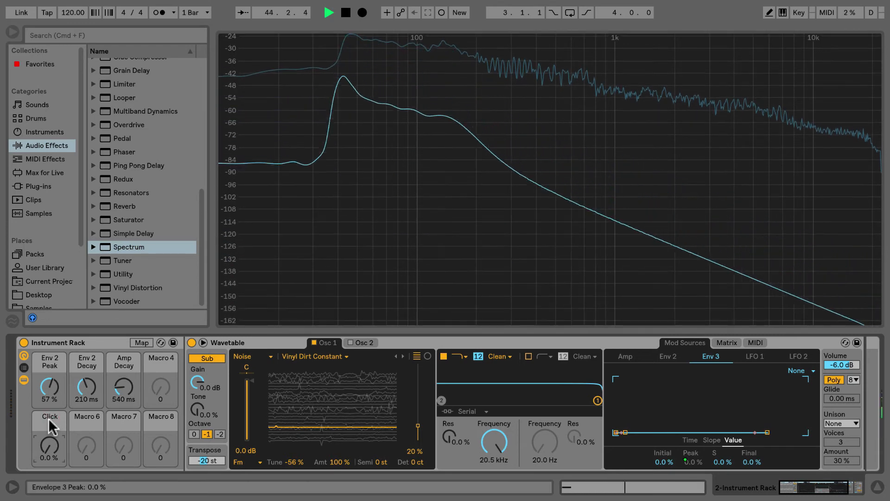
pyautogui.click(690, 439)
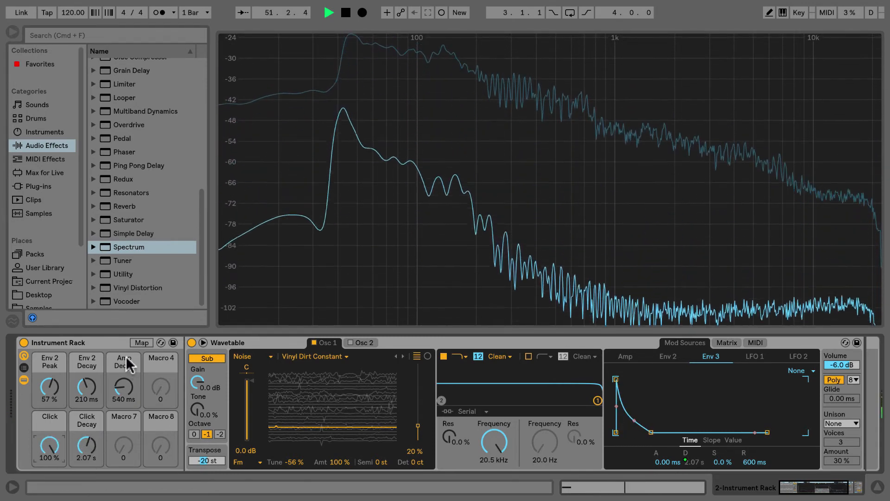
pyautogui.click(141, 342)
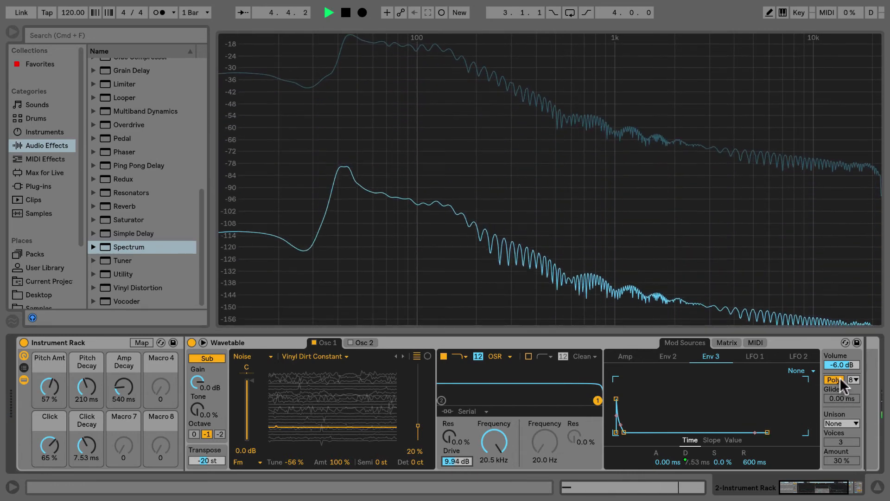
# - Switch Wavetable from Poly to Mono
pyautogui.click(839, 379)
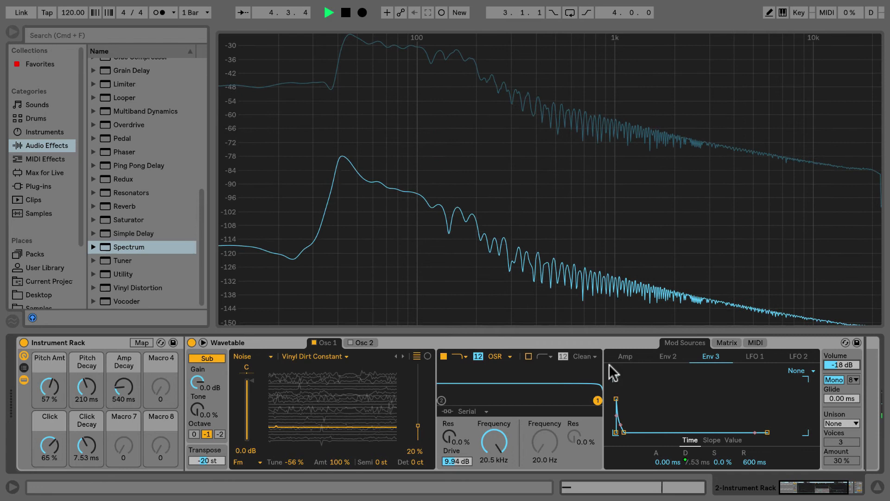
# - Lengthen the amp release, map it to the Amp Release macro and set it to 377 ms
pyautogui.click(624, 356)
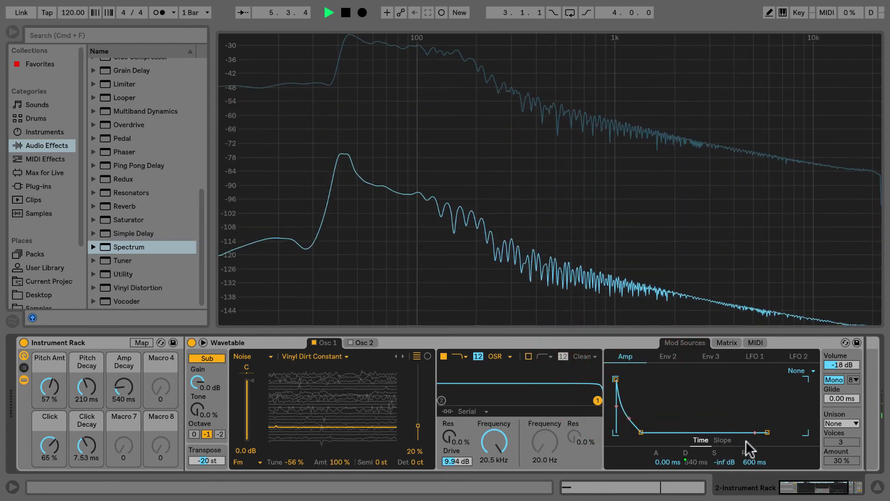
pyautogui.moveTo(767, 432); pyautogui.dragTo(806, 432)
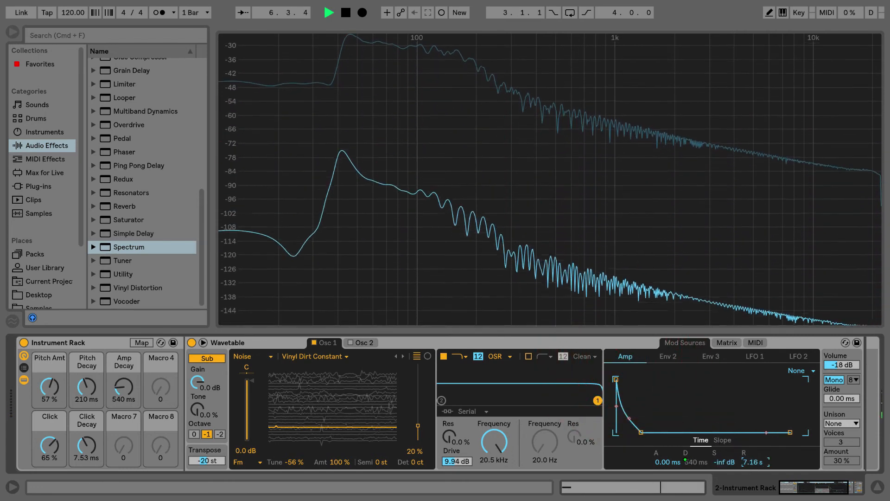
pyautogui.rightClick(748, 462)
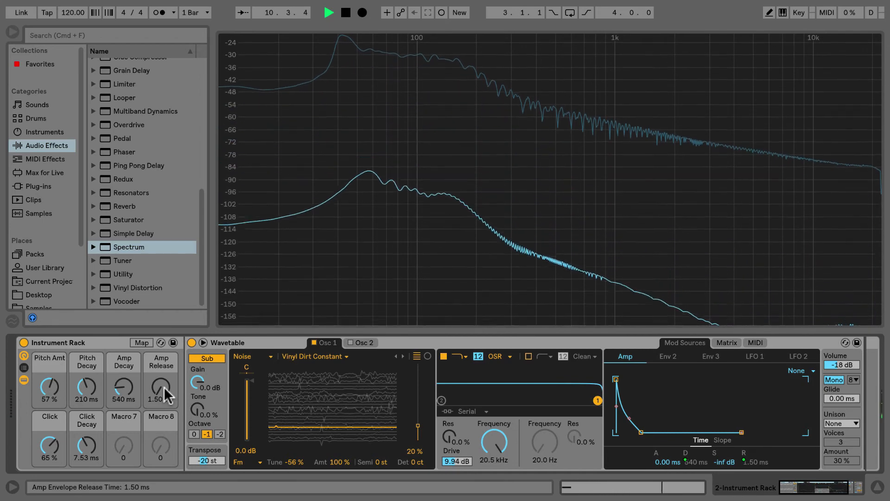
pyautogui.moveTo(161, 388); pyautogui.dragTo(161, 363)
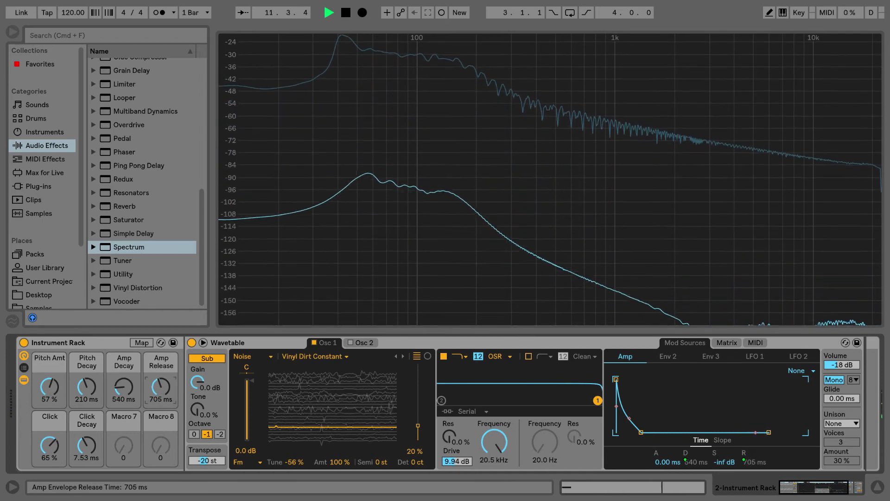
pyautogui.moveTo(160, 390); pyautogui.dragTo(165, 380)
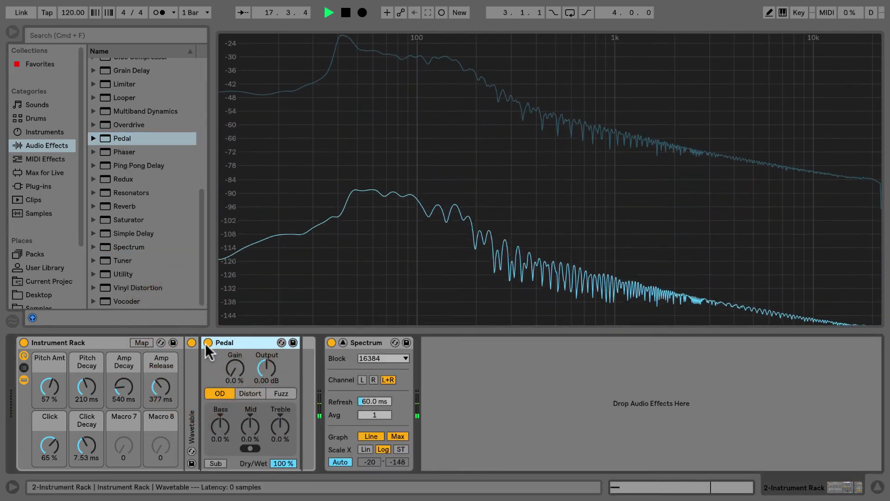
# - Raise Pedal's gain to 69% and turn on its Sub mode
pyautogui.moveTo(233, 369); pyautogui.dragTo(234, 352)
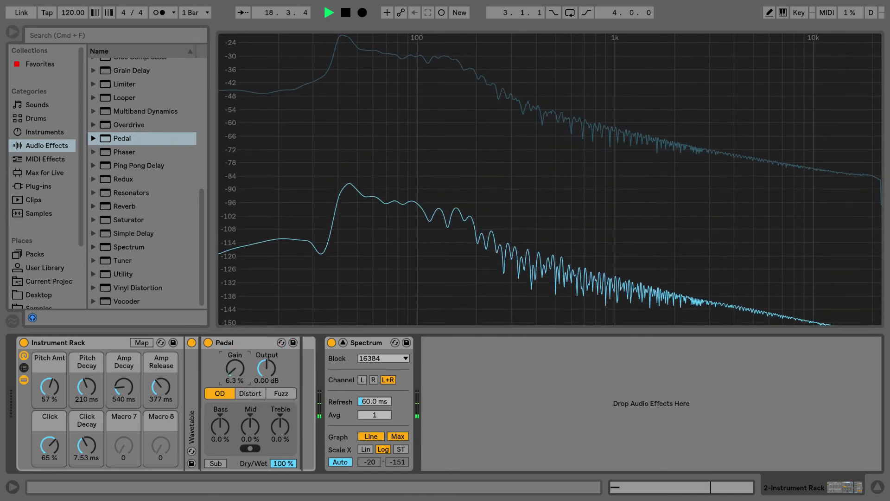
pyautogui.moveTo(234, 369); pyautogui.dragTo(234, 352)
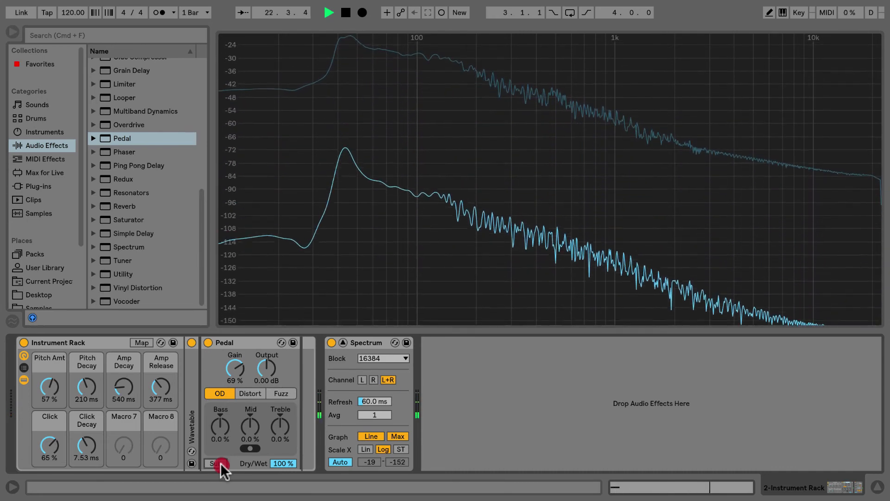
pyautogui.click(215, 463)
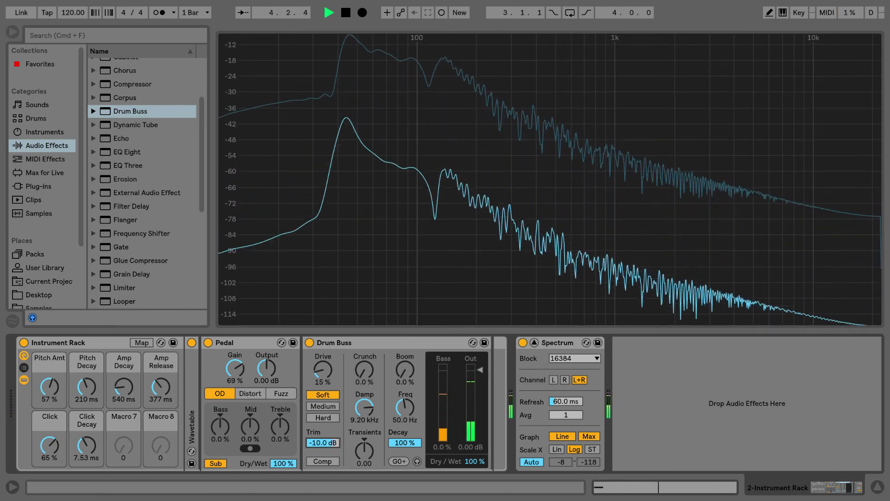
# - Enable Drum Buss compression, set Boom to 25% and Crunch to 42%
pyautogui.click(321, 460)
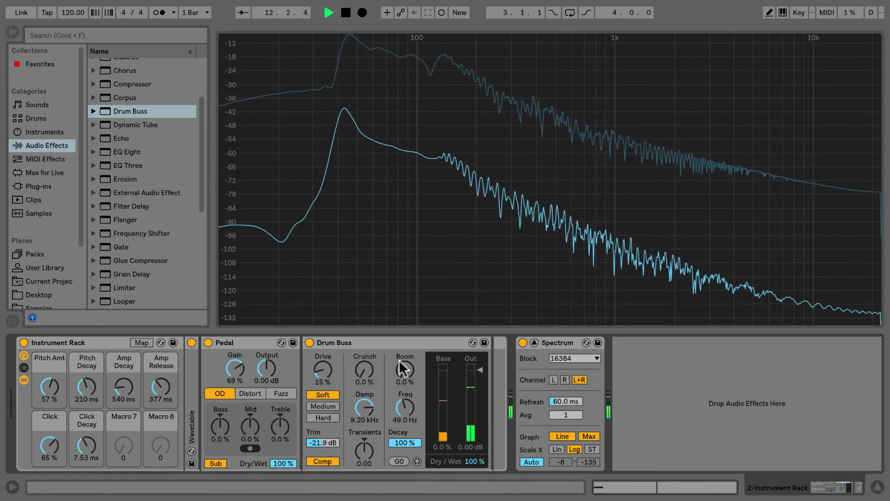
pyautogui.moveTo(405, 369); pyautogui.dragTo(405, 363)
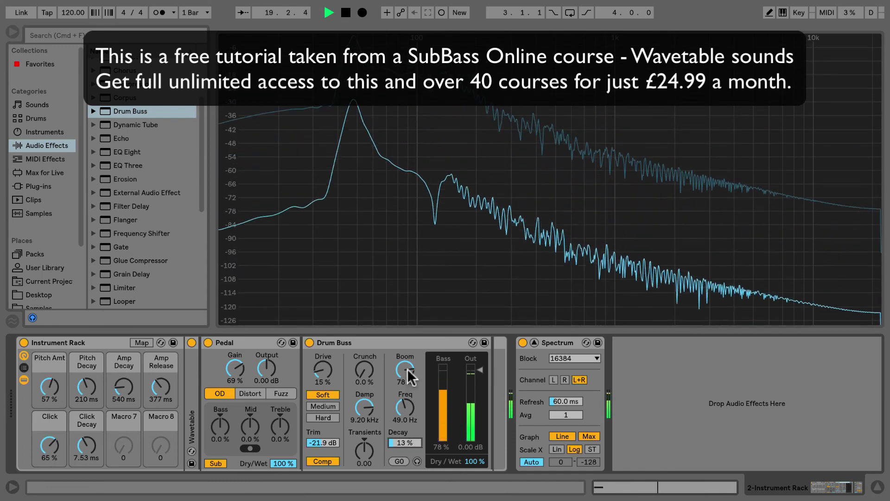
pyautogui.moveTo(405, 371); pyautogui.dragTo(404, 397)
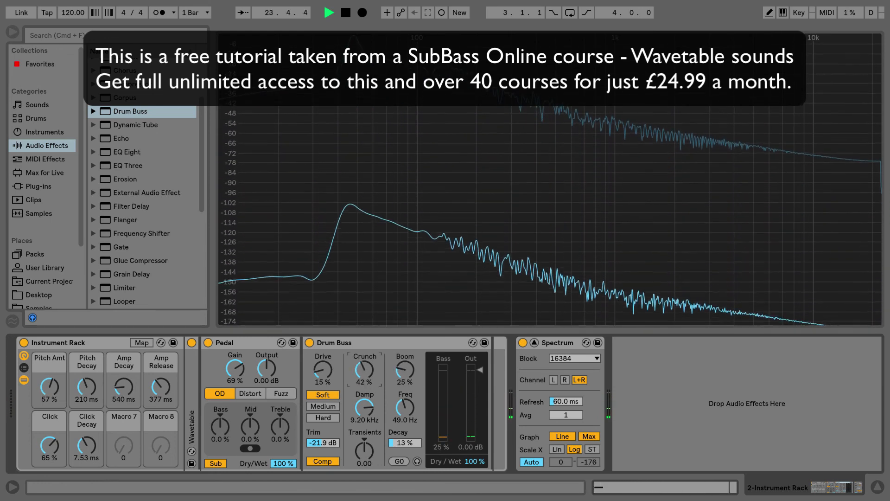
pyautogui.moveTo(363, 375); pyautogui.dragTo(364, 352)
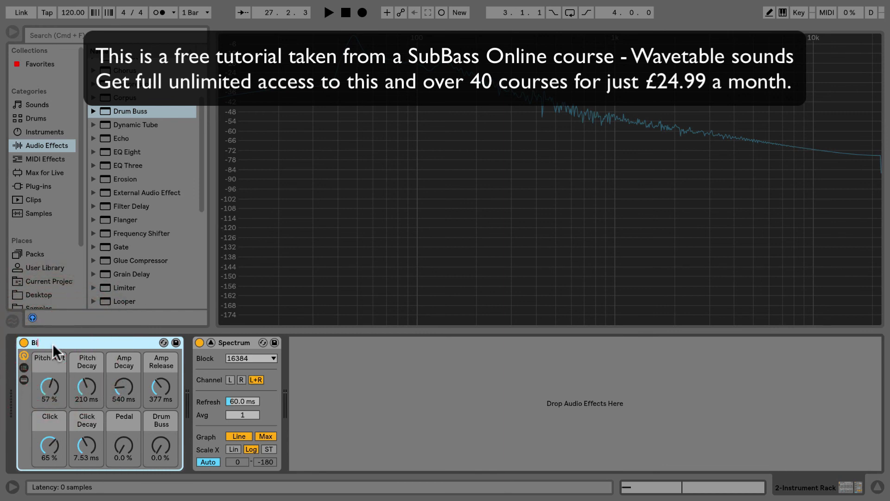
# - Type 'Big Wave Kic' as the rack's new name
pyautogui.write('Big Wave Kic')
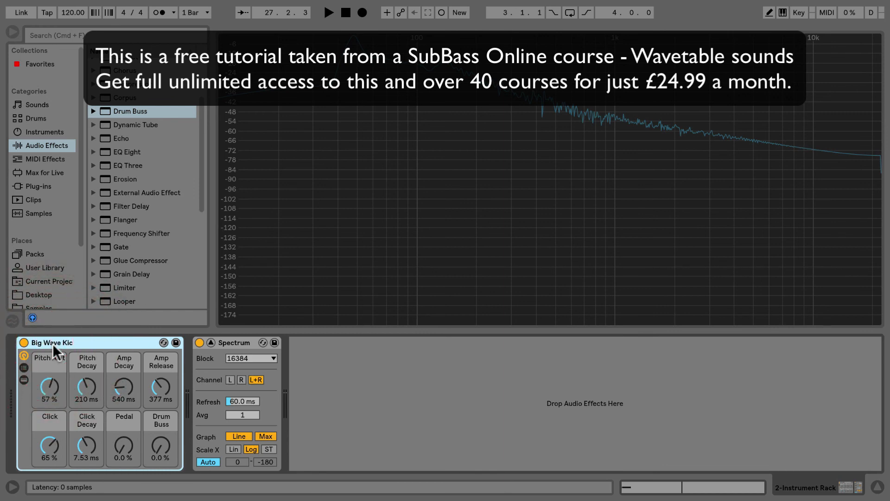